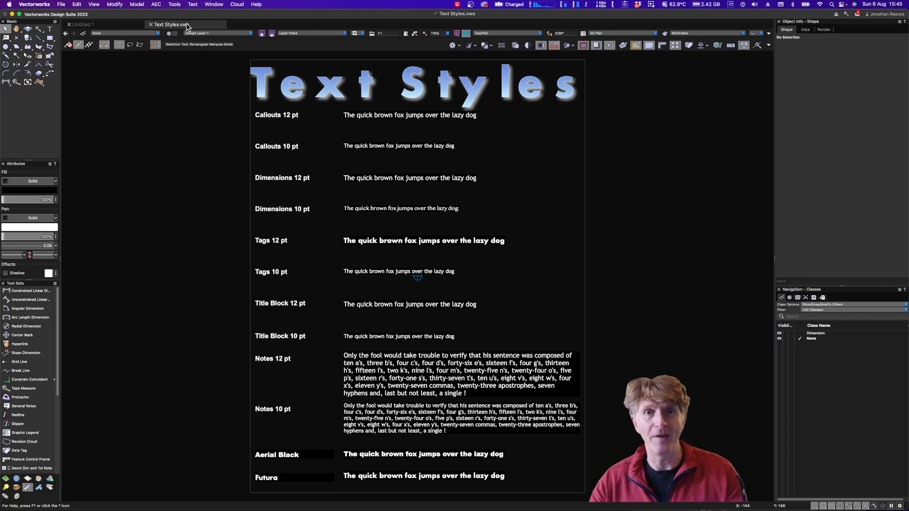
pyautogui.moveTo(375, 128)
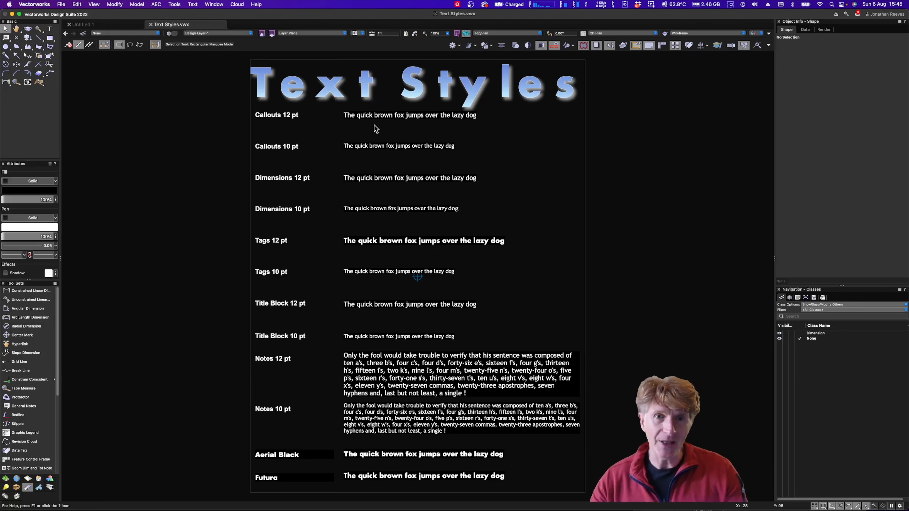
# Select the Callouts 12 pt sample sentence to review its text style properties.
pyautogui.click(409, 115)
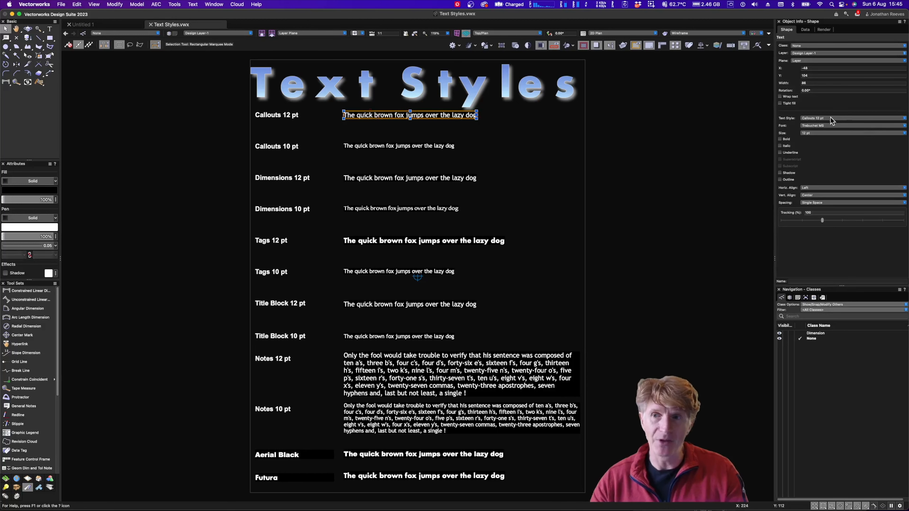
pyautogui.moveTo(798, 148)
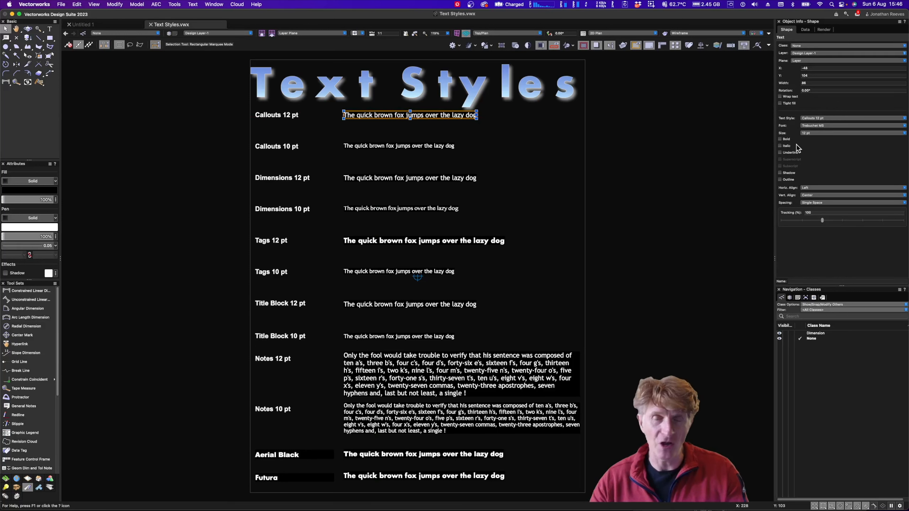
pyautogui.moveTo(296, 127)
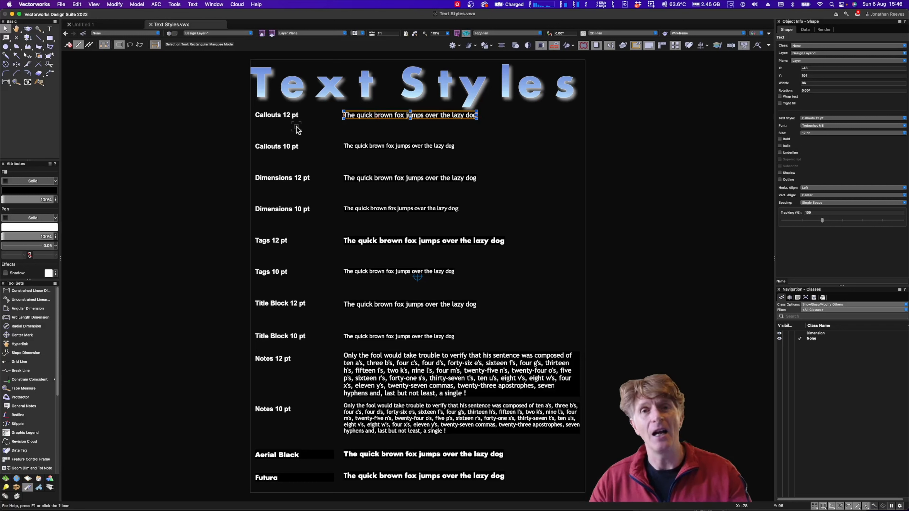
pyautogui.moveTo(289, 454)
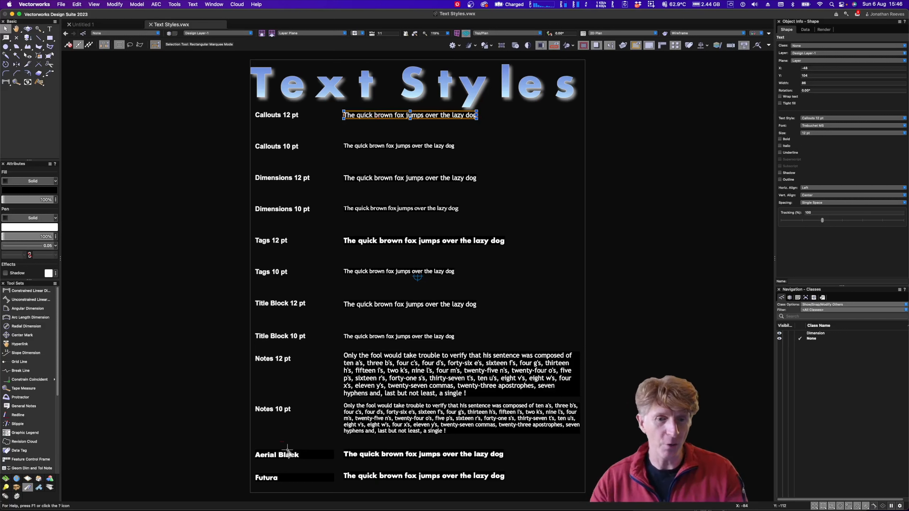
pyautogui.moveTo(363, 459)
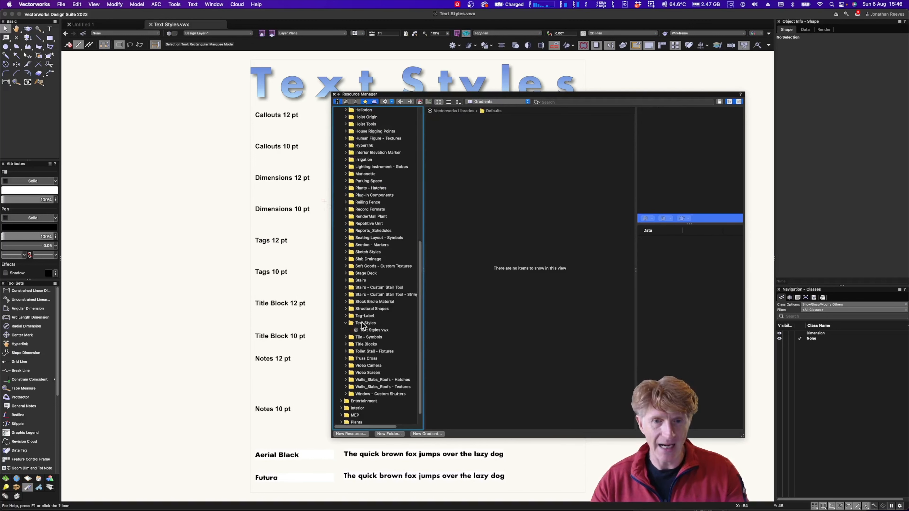
# Open the Text Styles.vwx library file from Defaults > Text Styles via its context menu.
pyautogui.rightClick(369, 330)
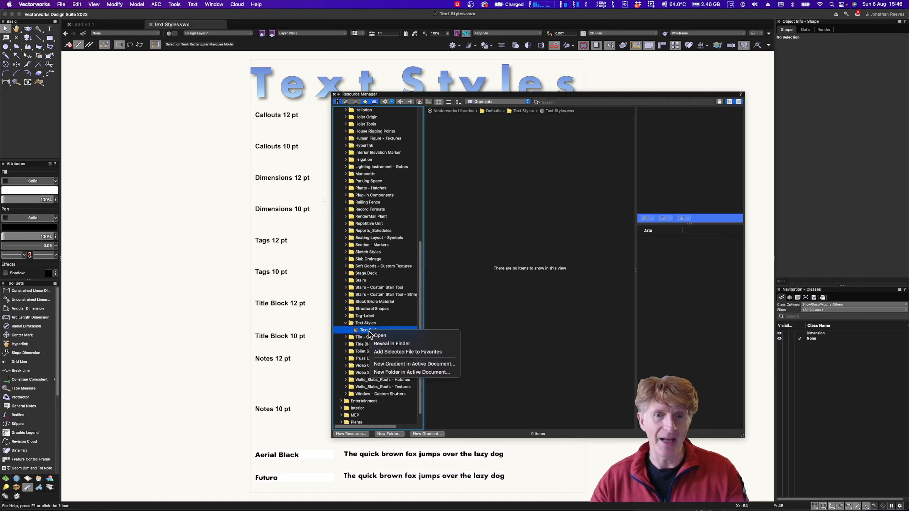
pyautogui.moveTo(390, 336)
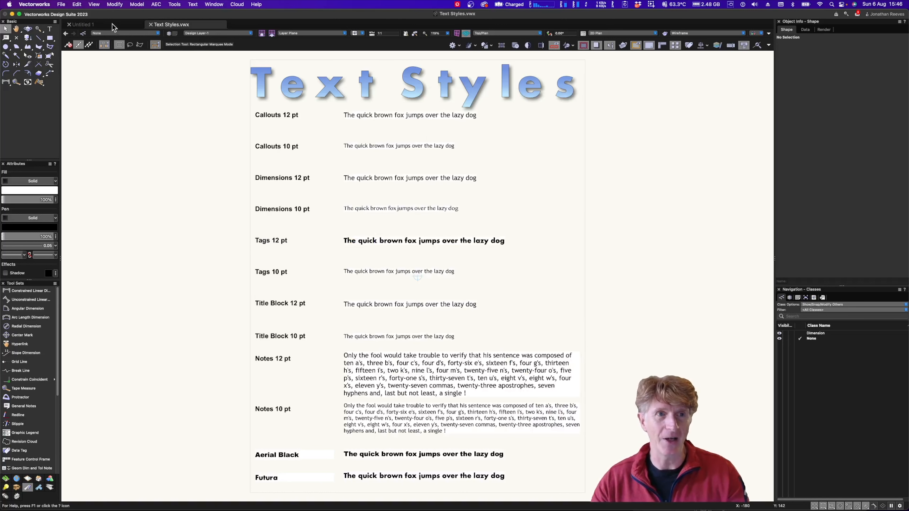
# Place a new text label reading 'Bedraom' in the blank Untitled 1 drawing.
pyautogui.click(81, 25)
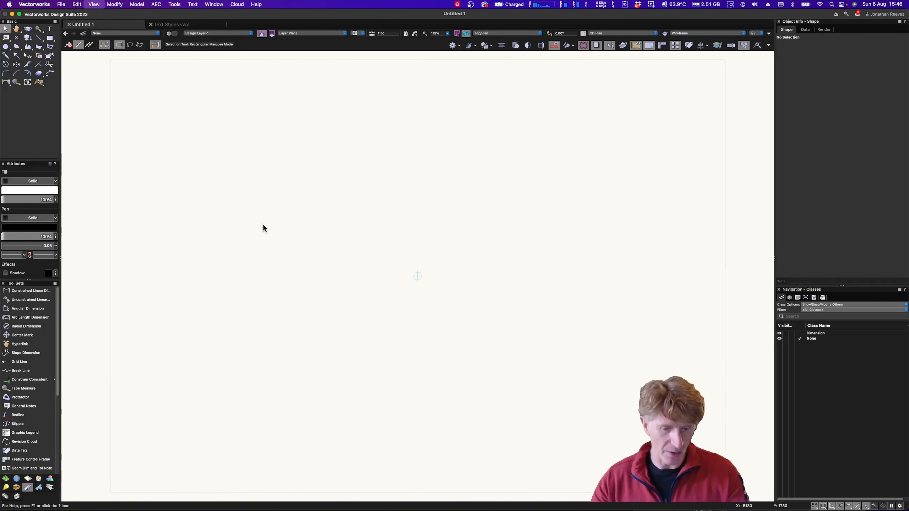
pyautogui.moveTo(360, 206)
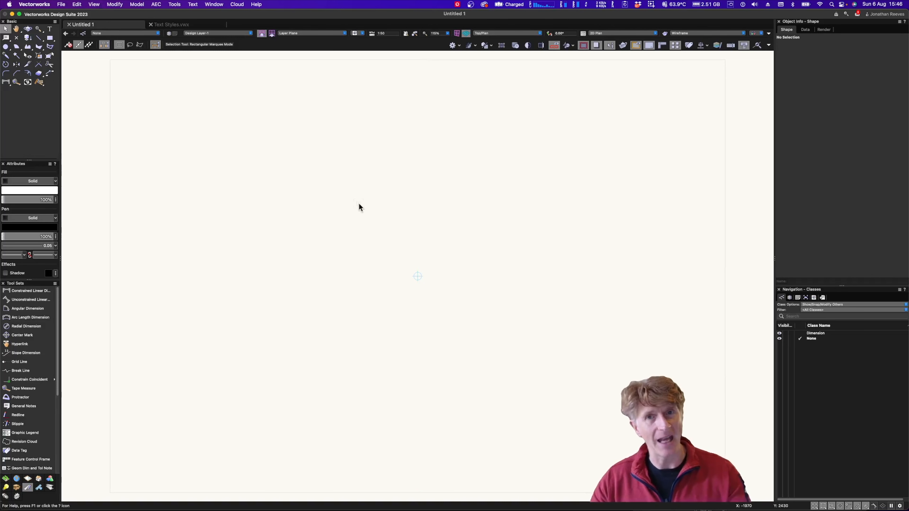
pyautogui.moveTo(400, 215)
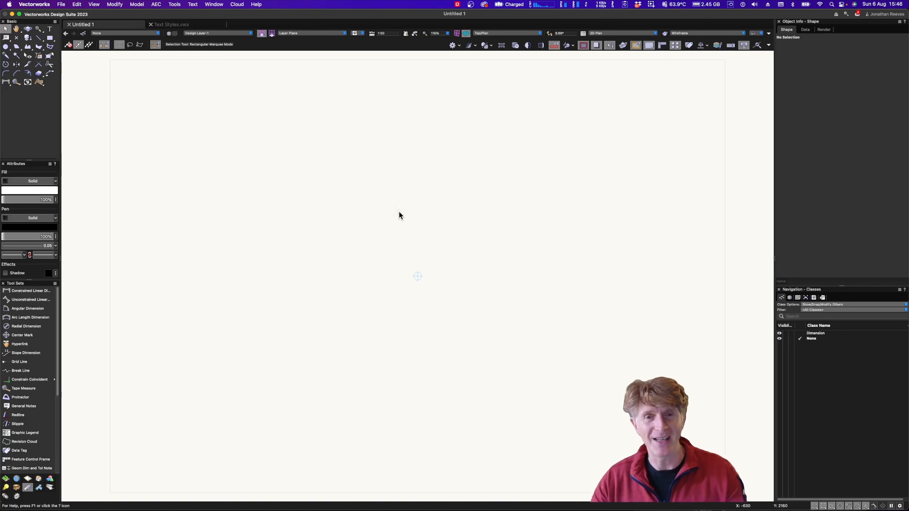
pyautogui.click(49, 29)
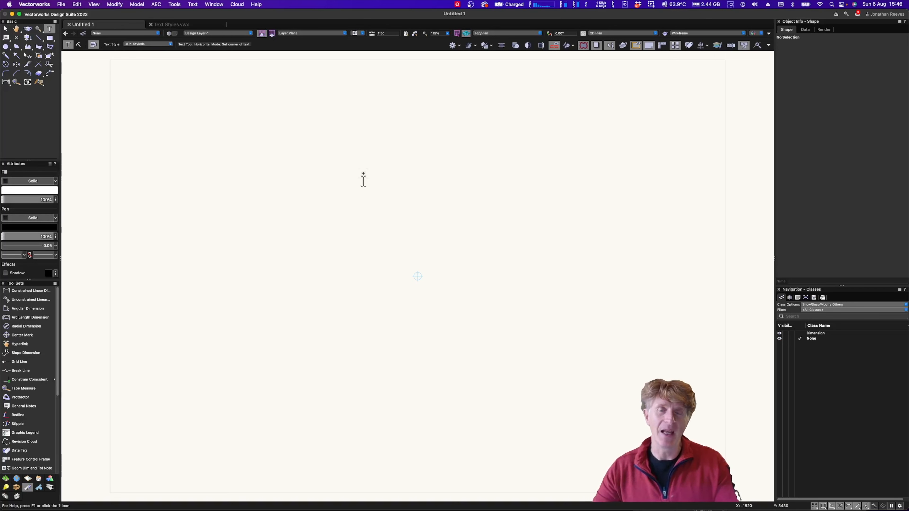
pyautogui.moveTo(400, 189)
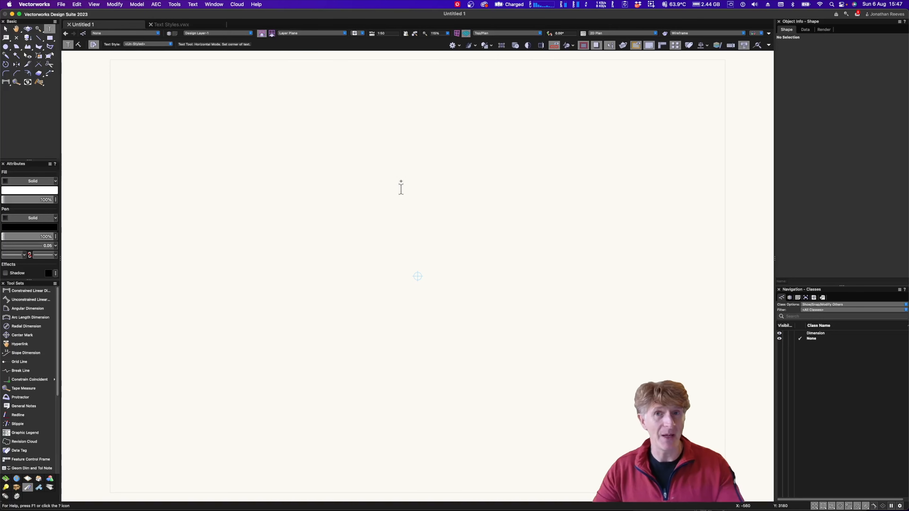
pyautogui.click(385, 162)
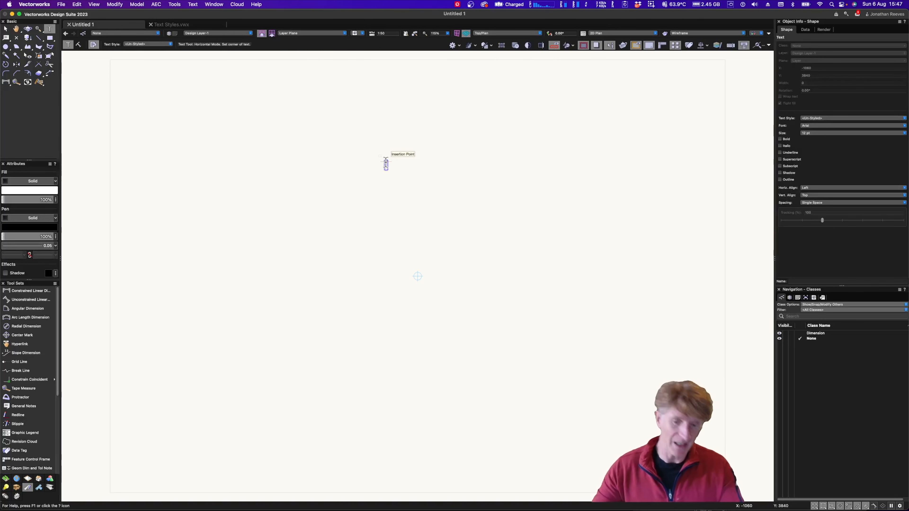
pyautogui.write('Bedra')
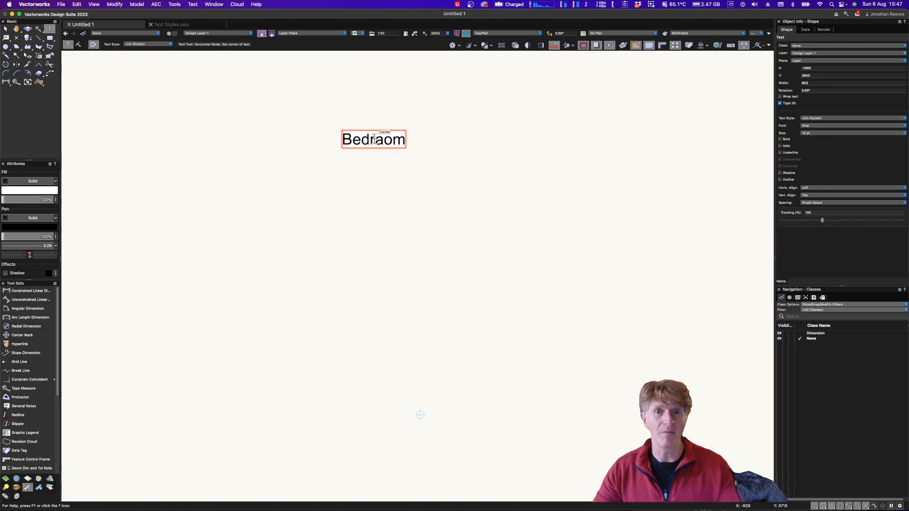
pyautogui.rightClick(374, 143)
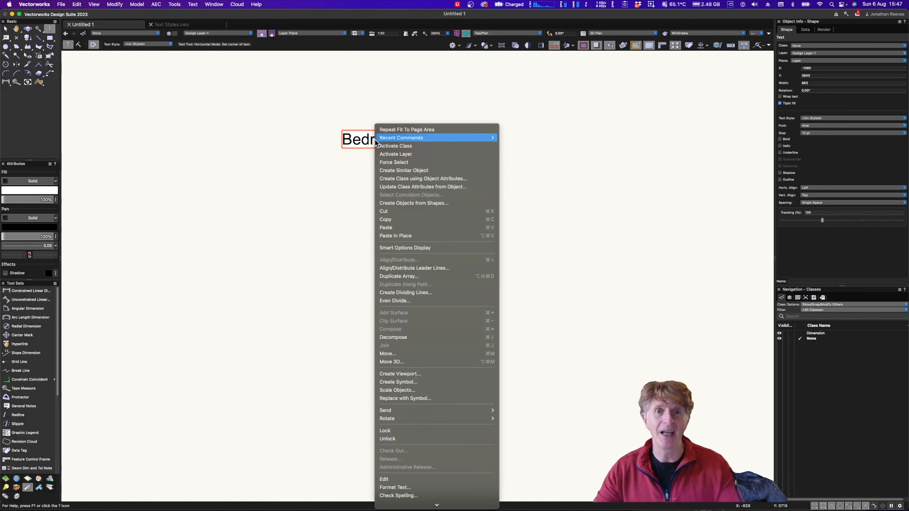
pyautogui.moveTo(418, 495)
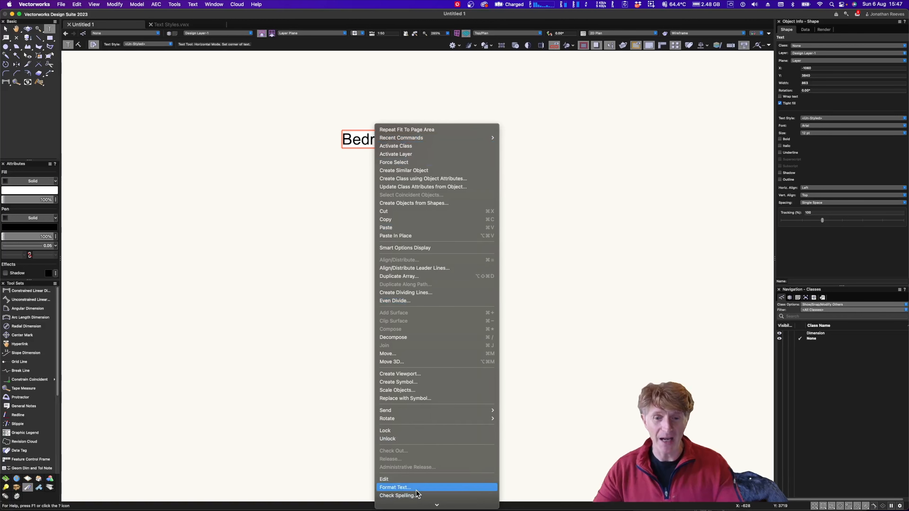
pyautogui.click(395, 488)
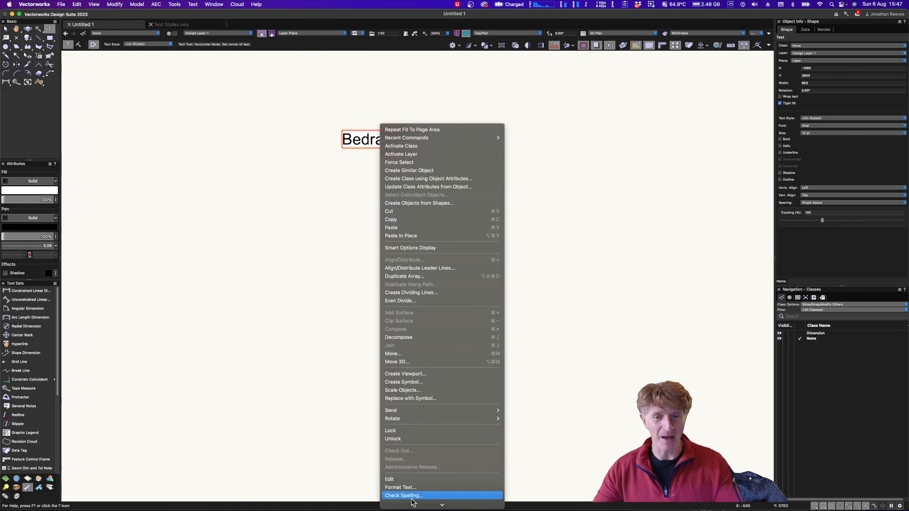
pyautogui.click(403, 496)
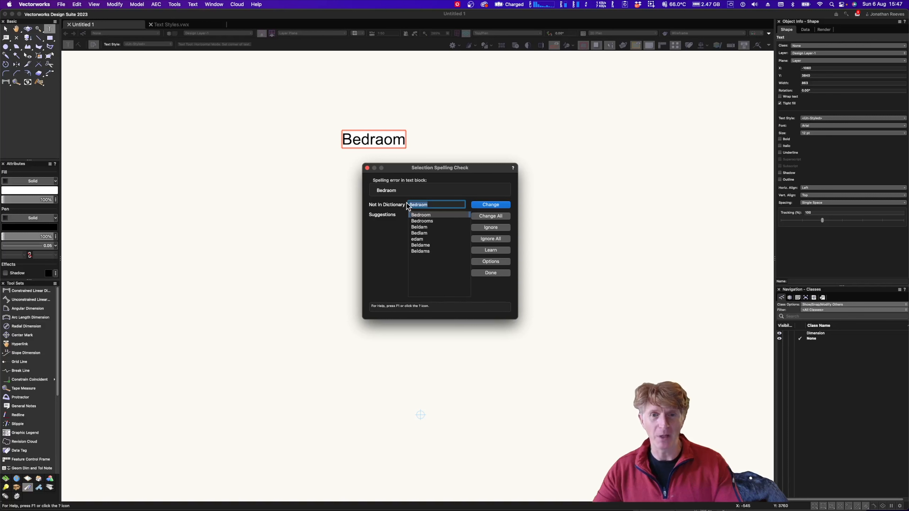
pyautogui.moveTo(494, 267)
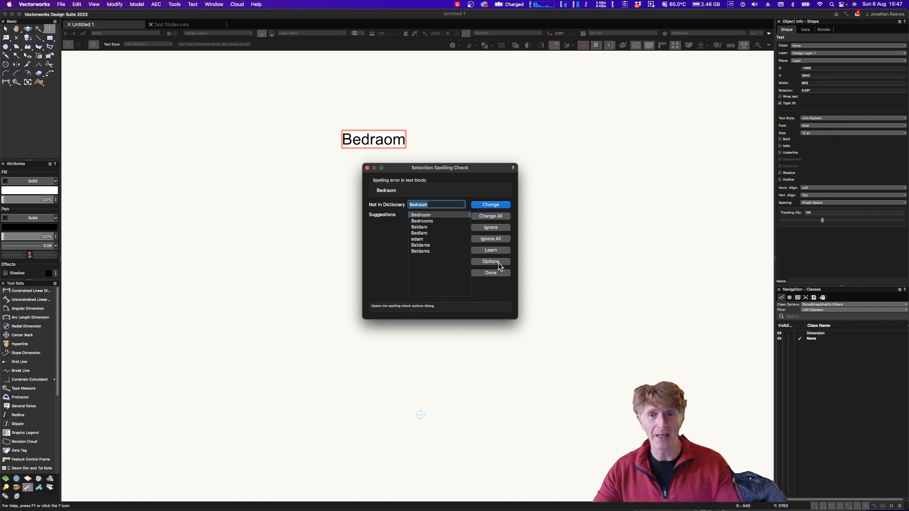
pyautogui.click(491, 261)
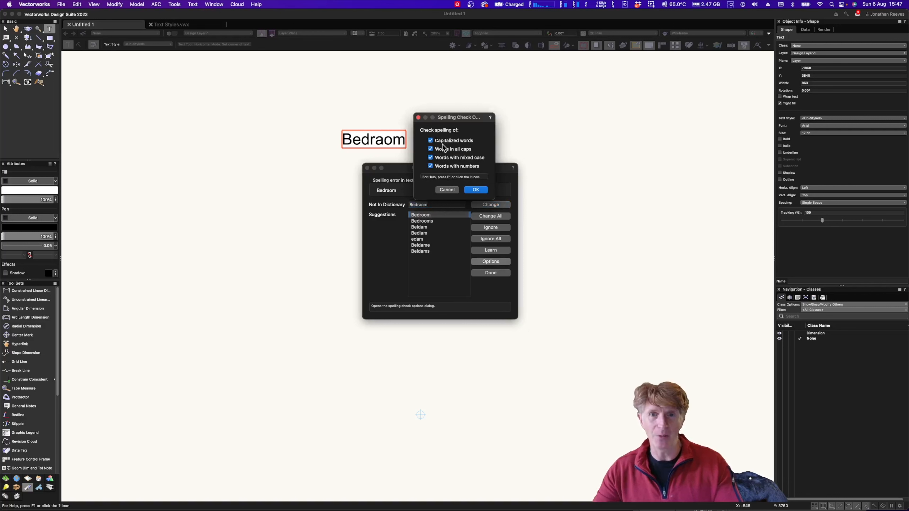
pyautogui.click(476, 189)
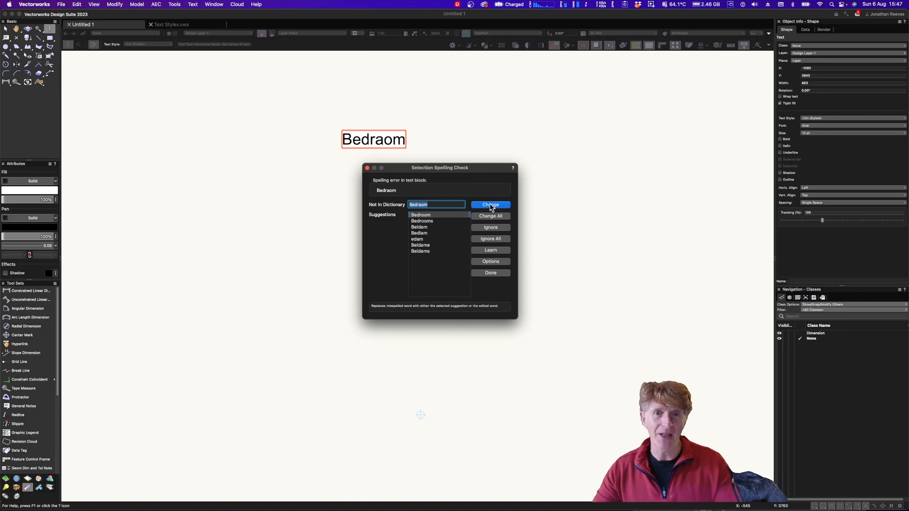
pyautogui.click(491, 205)
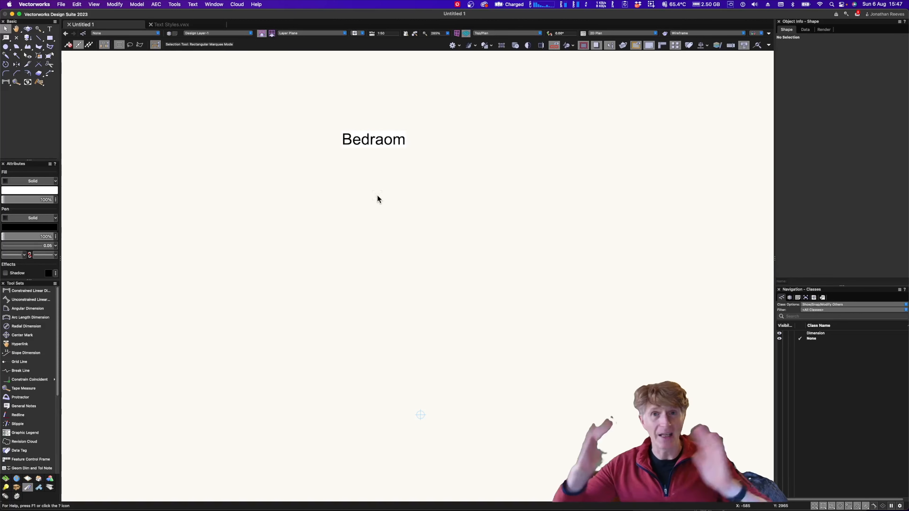
# Spell-check the whole document including text blocks, correcting the label to 'Bedroom', and dismiss the completion message.
pyautogui.click(193, 4)
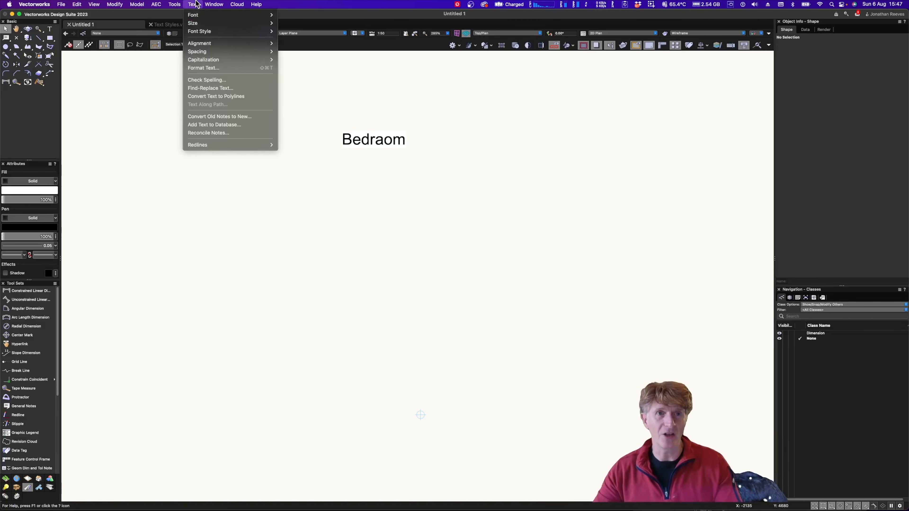
pyautogui.moveTo(208, 71)
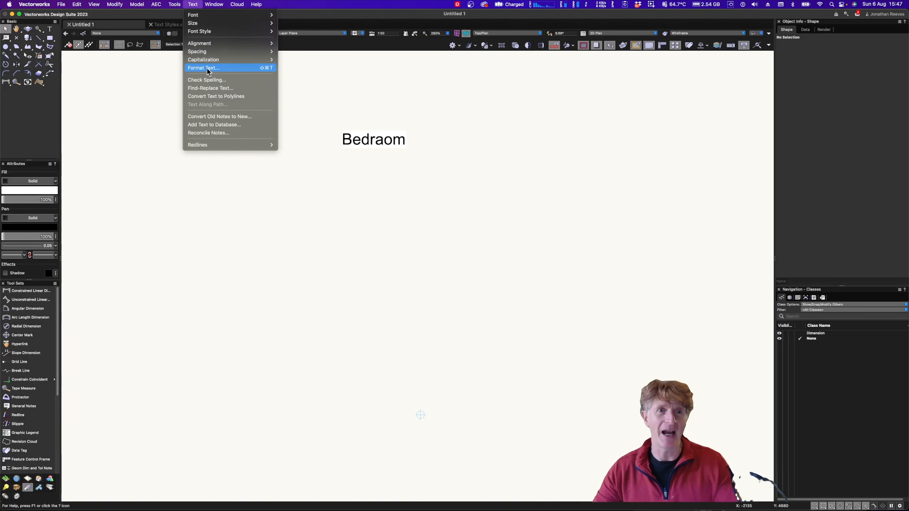
pyautogui.moveTo(215, 88)
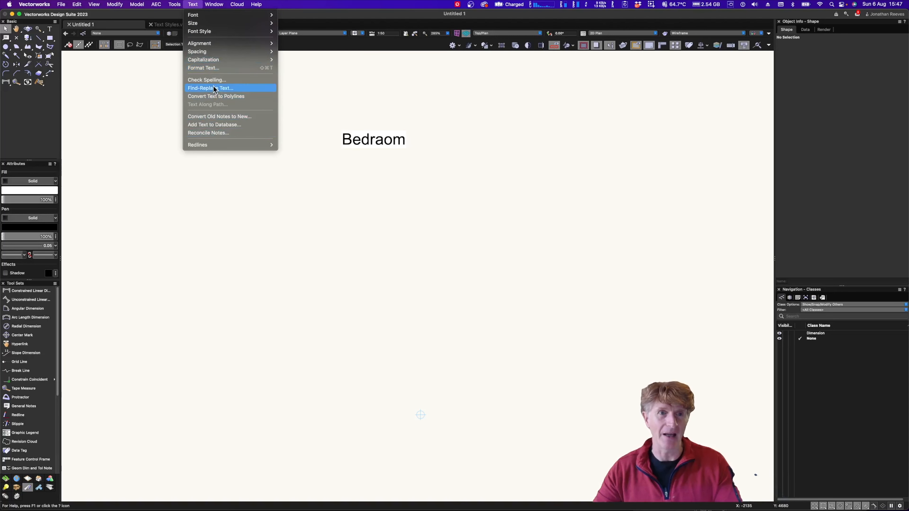
pyautogui.click(206, 80)
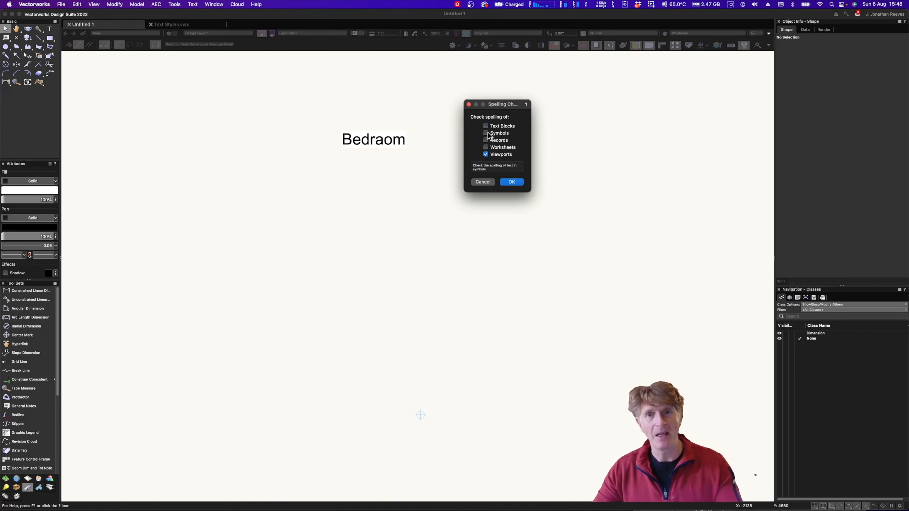
pyautogui.click(486, 133)
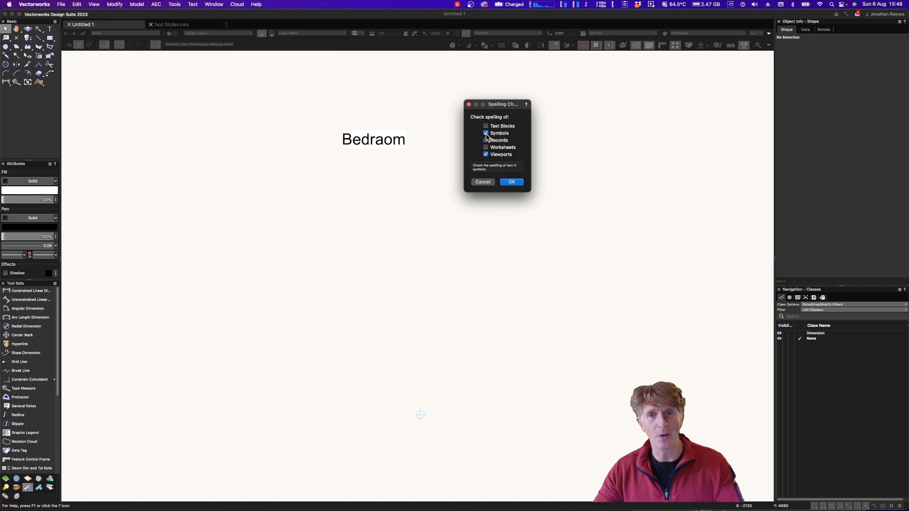
pyautogui.click(486, 126)
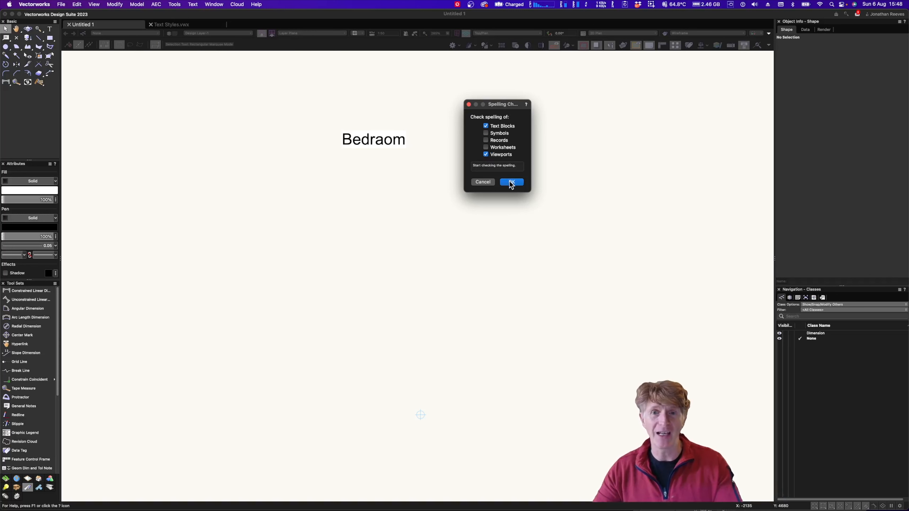
pyautogui.click(511, 181)
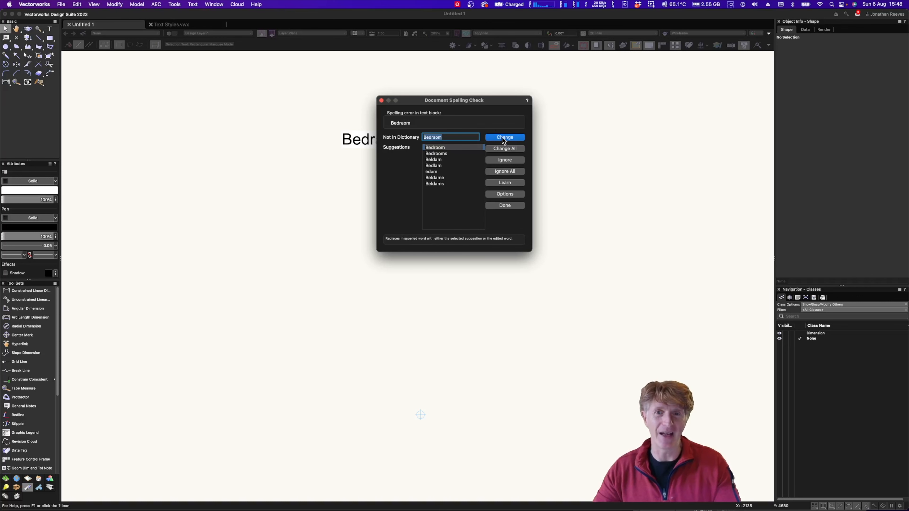
pyautogui.click(504, 138)
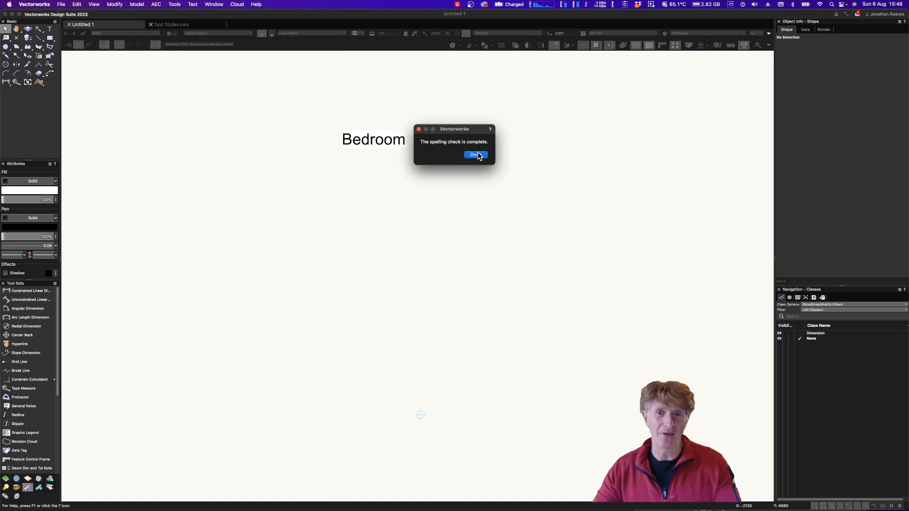
pyautogui.click(476, 155)
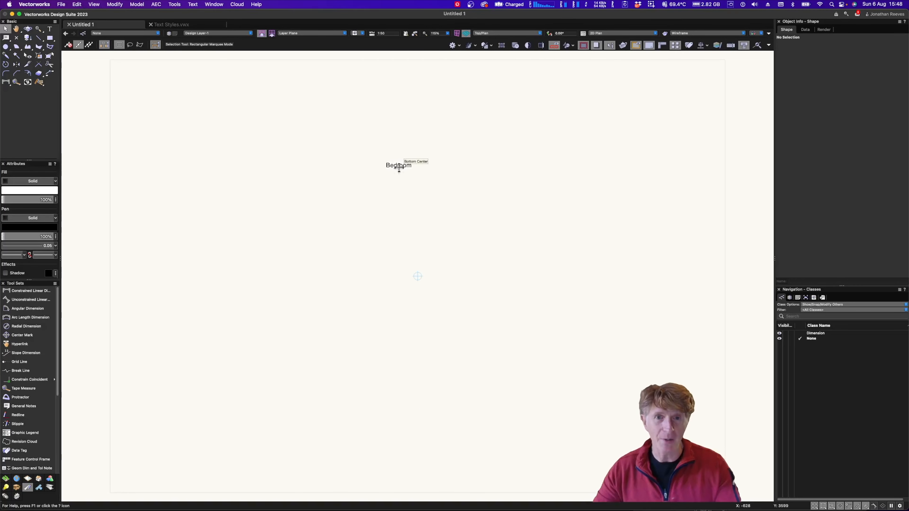
# Assign the Futura text style to the Bedroom label from the Object Info palette.
pyautogui.click(399, 169)
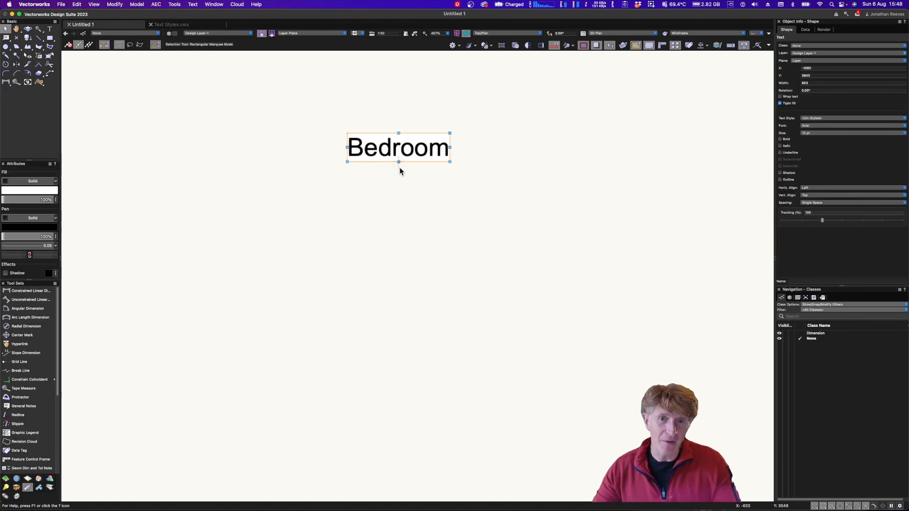
pyautogui.click(853, 118)
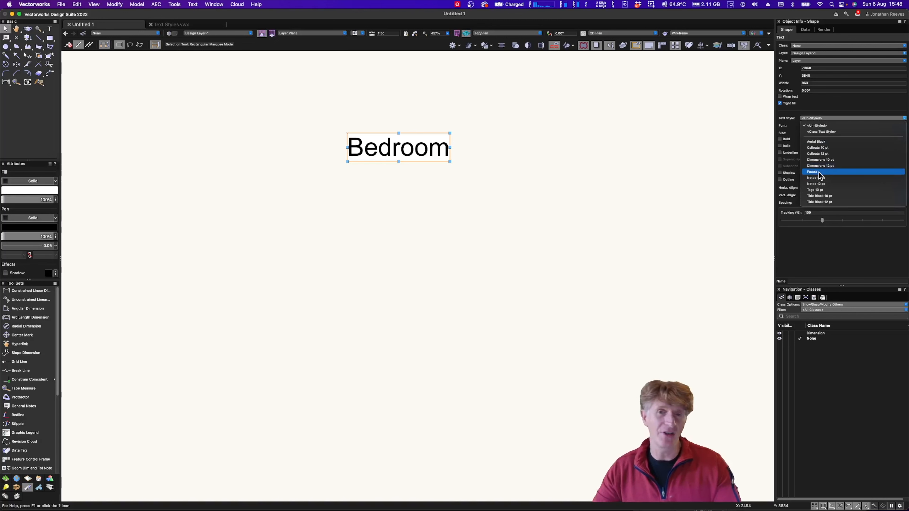
pyautogui.click(812, 172)
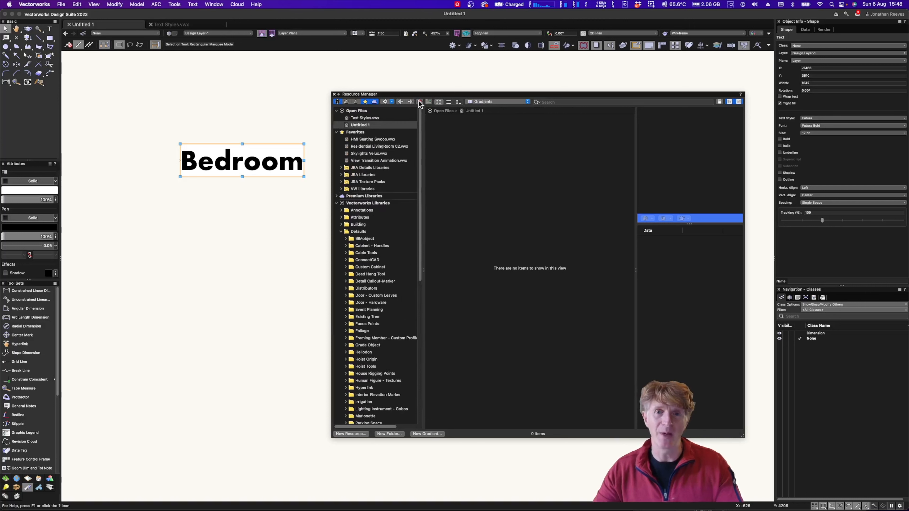
pyautogui.moveTo(393, 134)
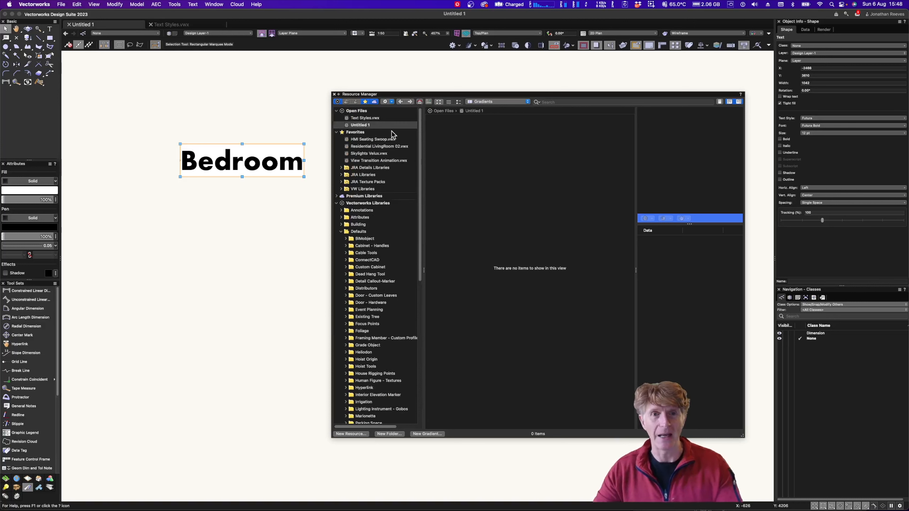
# Filter the Resource Manager to text styles and list the eleven styles in Text Styles.vwx.
pyautogui.click(496, 103)
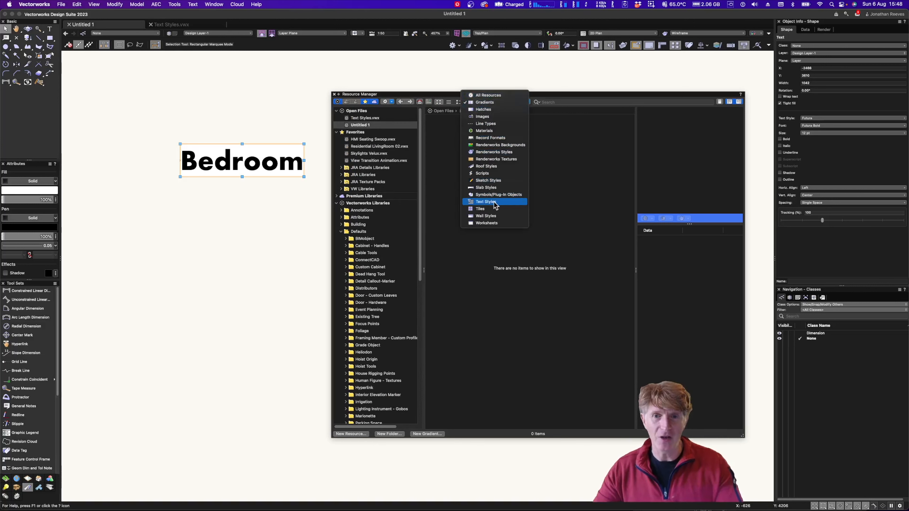
pyautogui.click(486, 202)
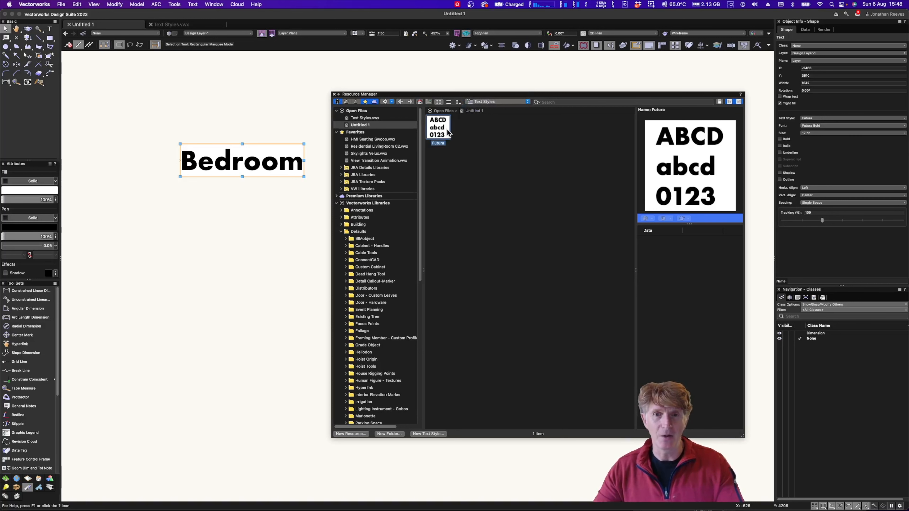
pyautogui.moveTo(441, 131)
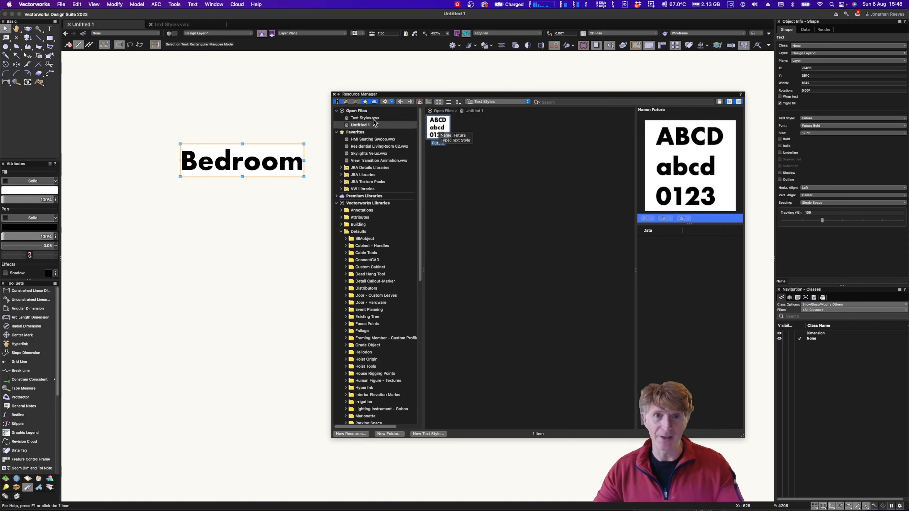
pyautogui.click(365, 118)
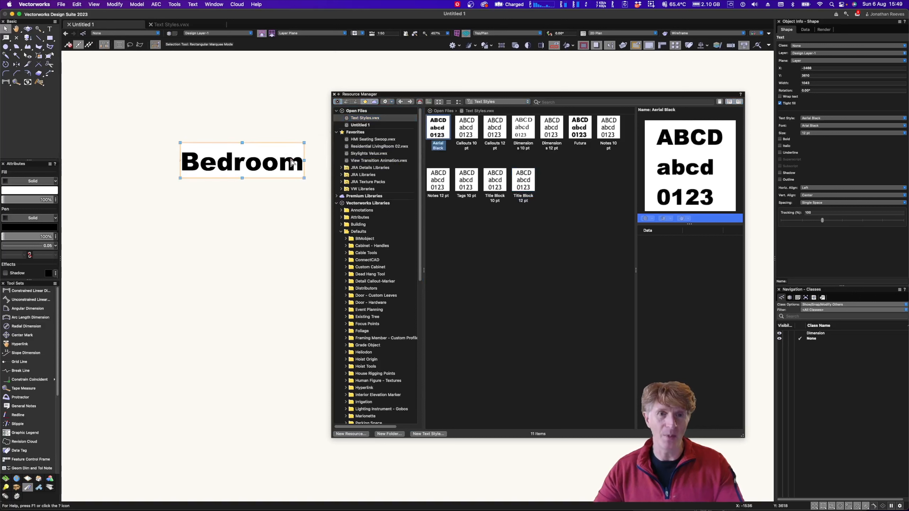
# Try the Tags 10 pt, Title Block 10 pt and Aerial Black styles on the Bedroom label.
pyautogui.click(438, 180)
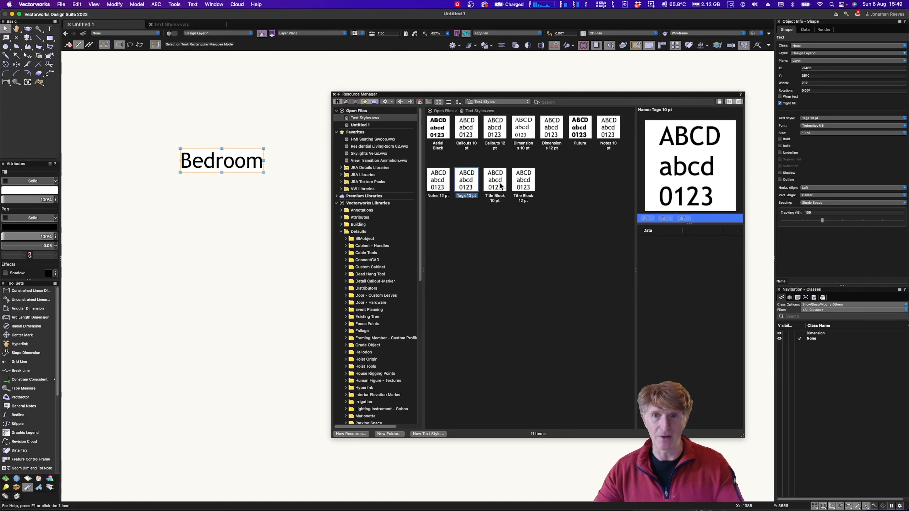
pyautogui.click(495, 180)
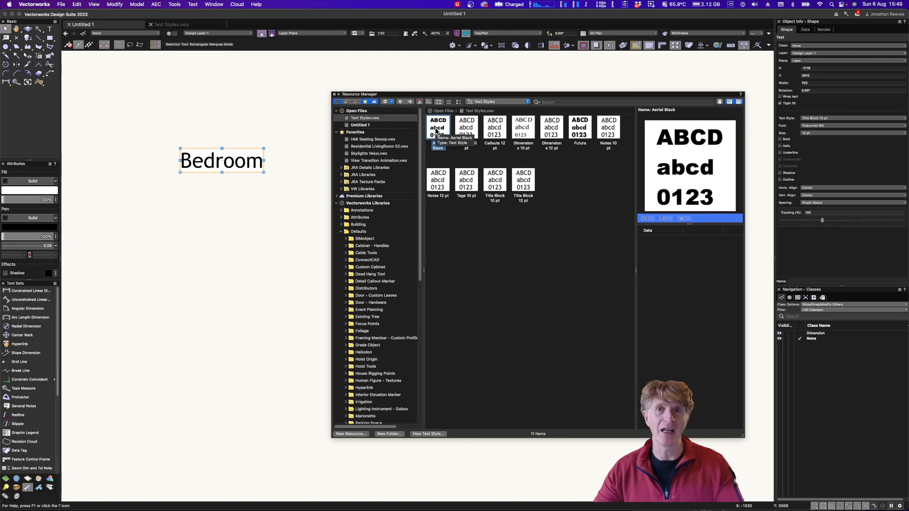
pyautogui.rightClick(438, 127)
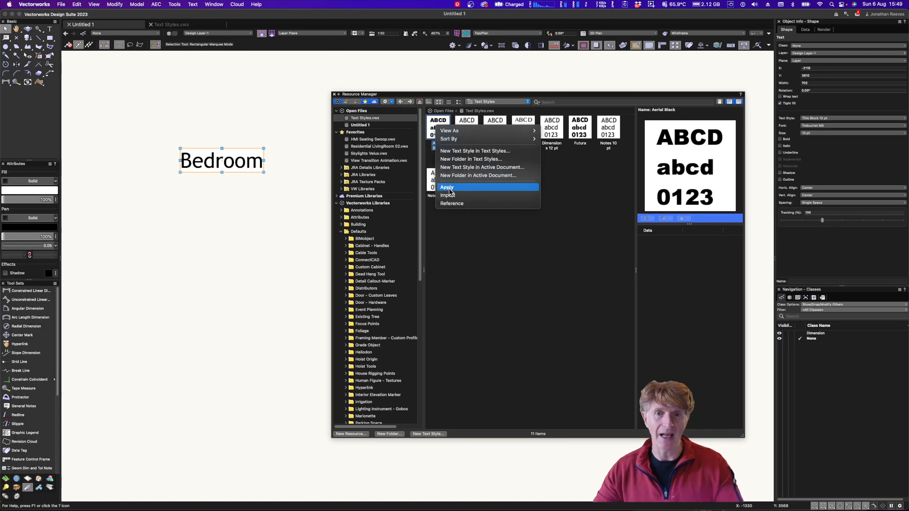
pyautogui.click(447, 188)
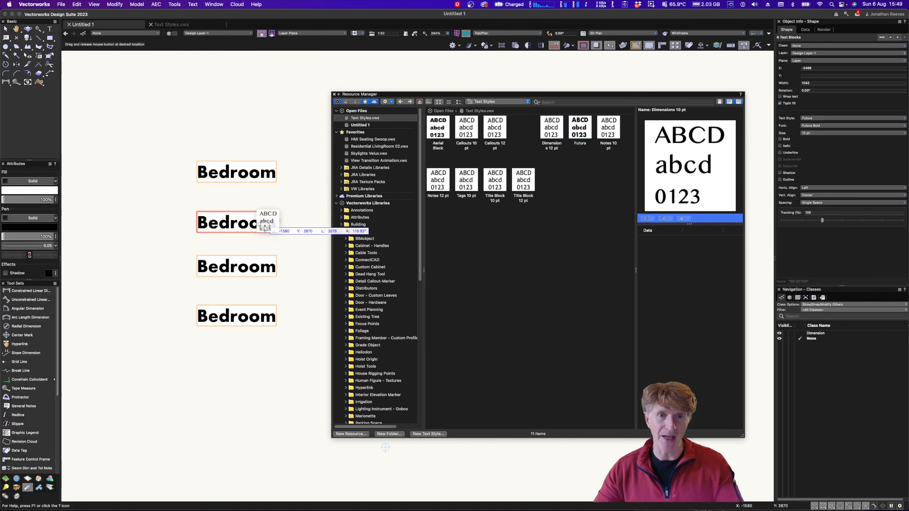
# Restyle a label as Dimensions 10 pt, then apply Futura to all four Bedroom labels.
pyautogui.click(523, 127)
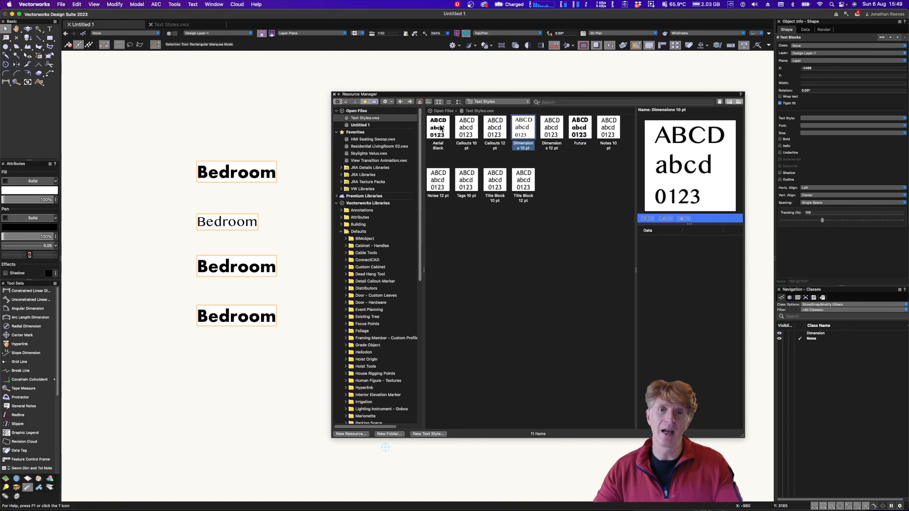
pyautogui.rightClick(438, 128)
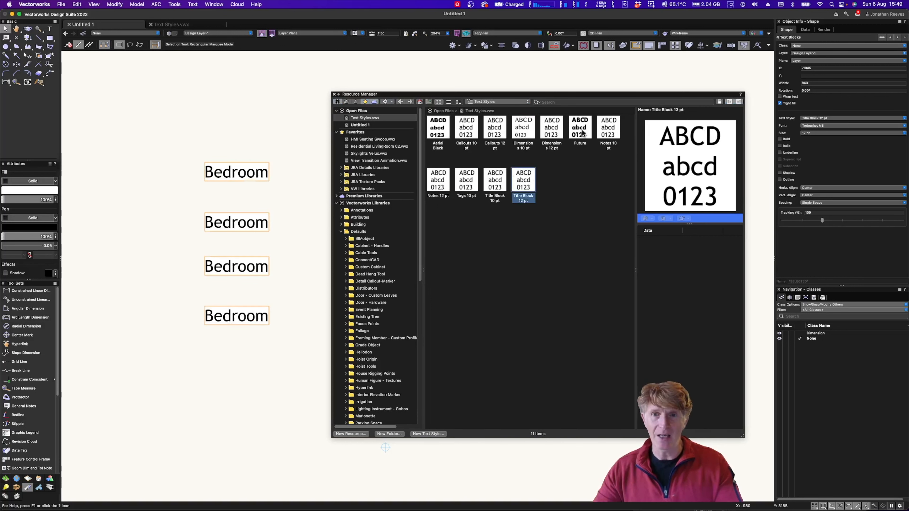
pyautogui.click(580, 127)
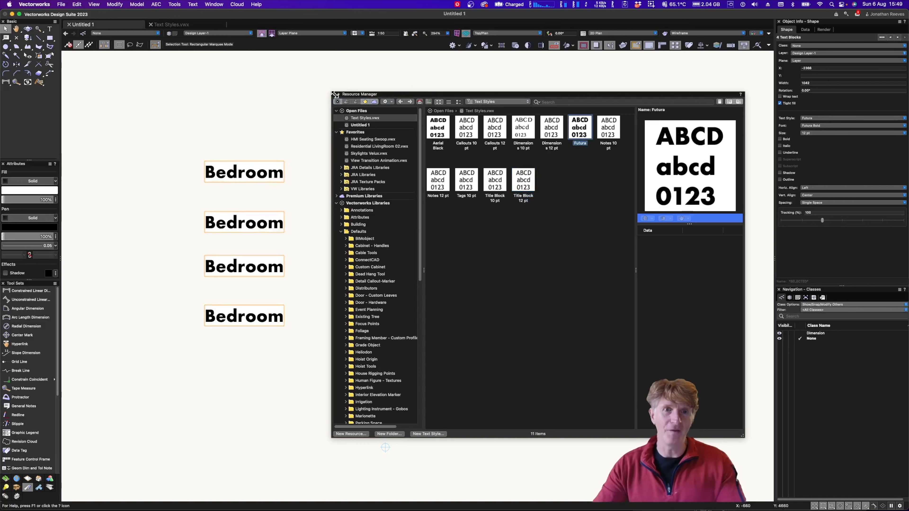
# Reopen the Resource Manager on Untitled 1's own text styles and select Futura there.
pyautogui.click(336, 94)
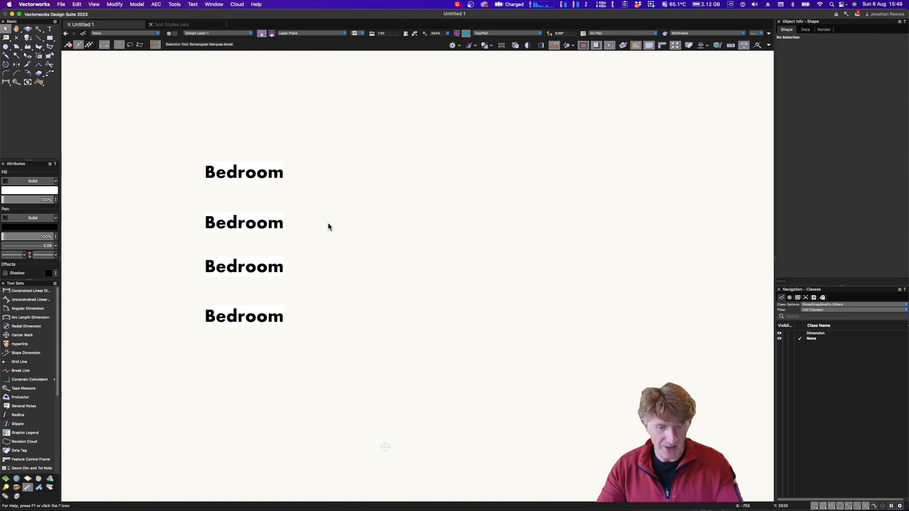
pyautogui.moveTo(347, 216)
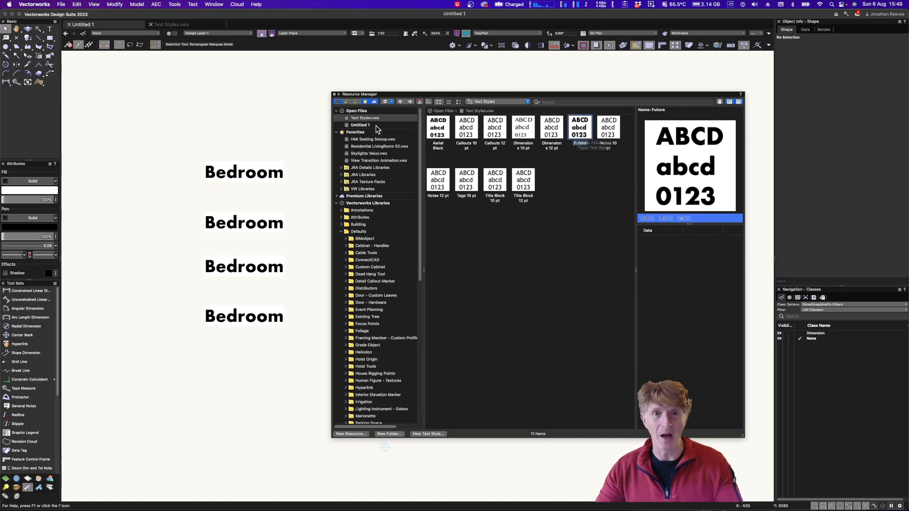
pyautogui.click(360, 125)
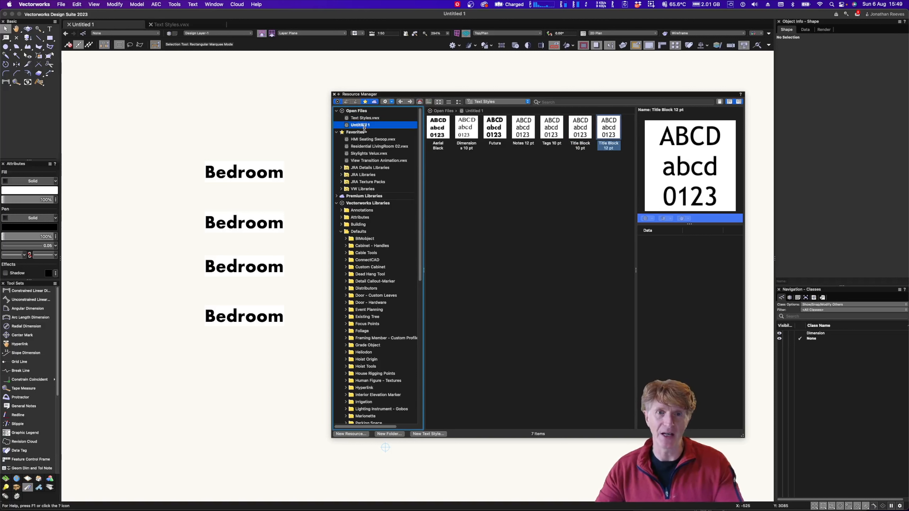
pyautogui.click(495, 128)
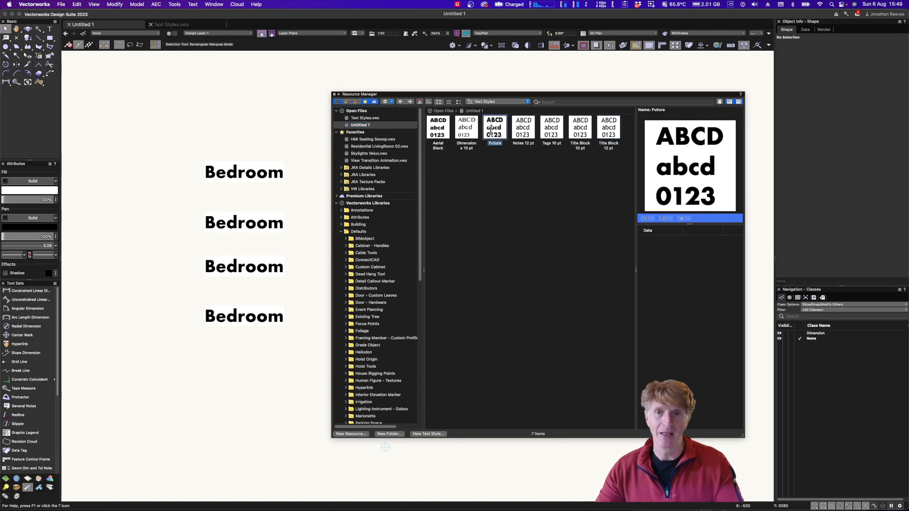
# Edit the Futura style to 18 pt with centred alignment and bring up its text colour choices.
pyautogui.doubleClick(495, 127)
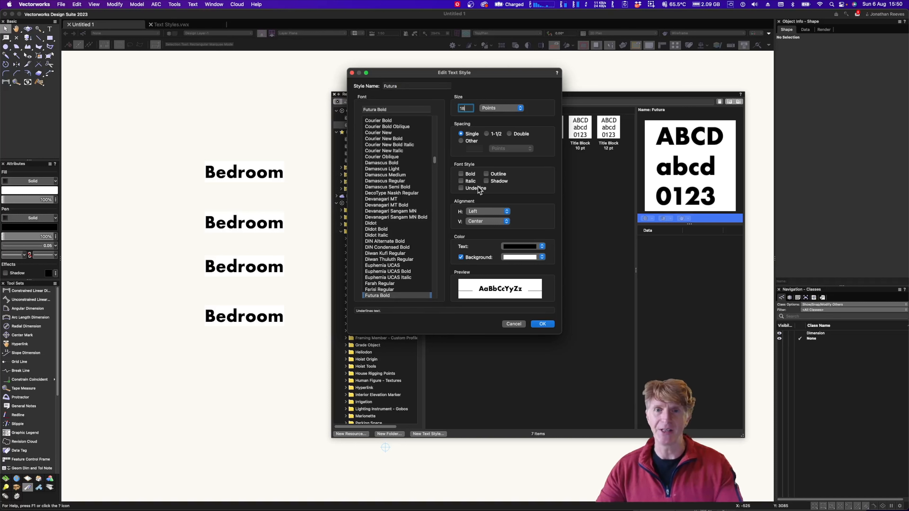
pyautogui.click(488, 212)
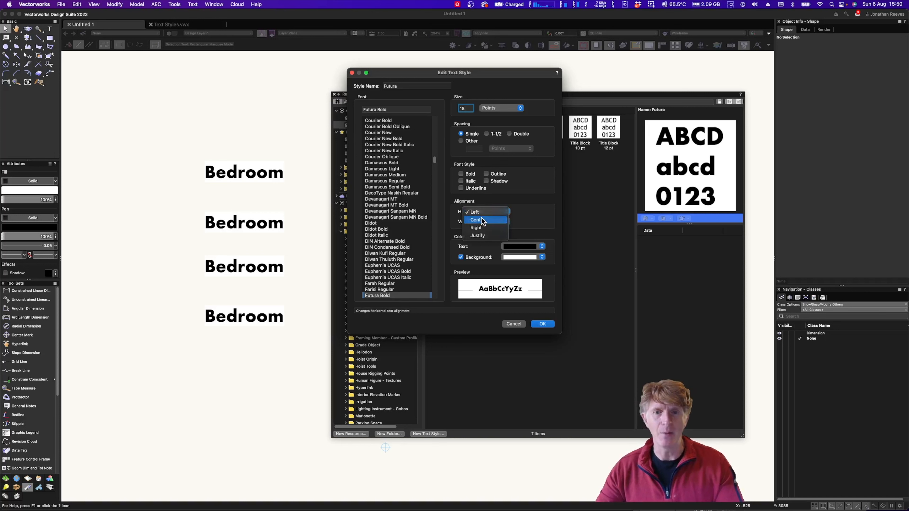
pyautogui.click(476, 220)
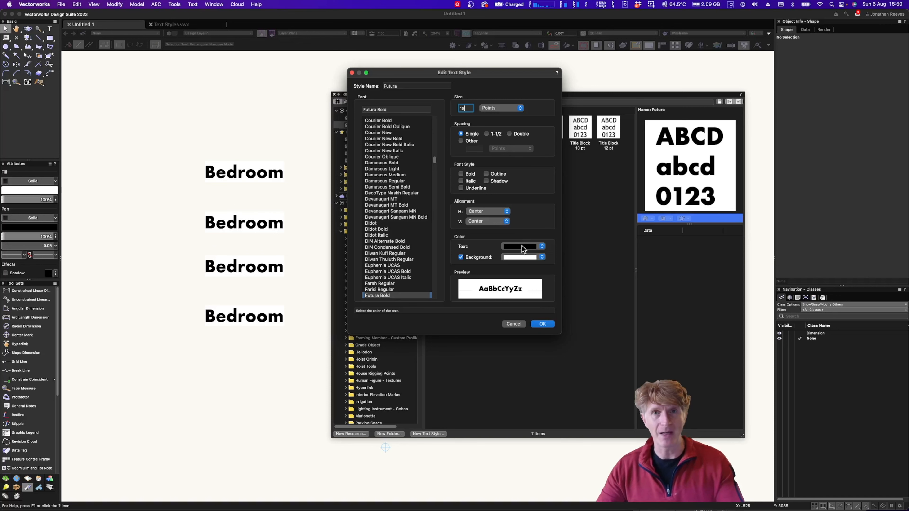
pyautogui.click(520, 246)
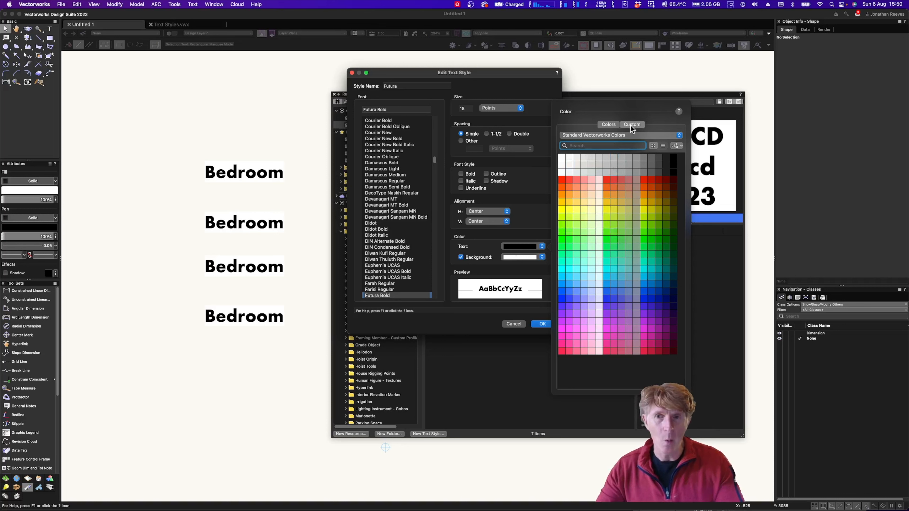
# From the colour picker's palette list, bring up Manage Palettes listing Farrow and Ball Colours.
pyautogui.click(632, 124)
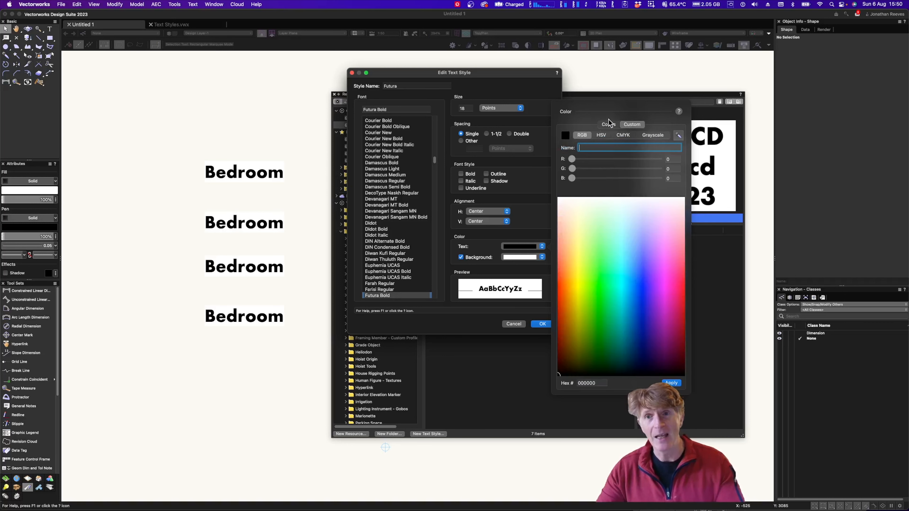
pyautogui.click(608, 124)
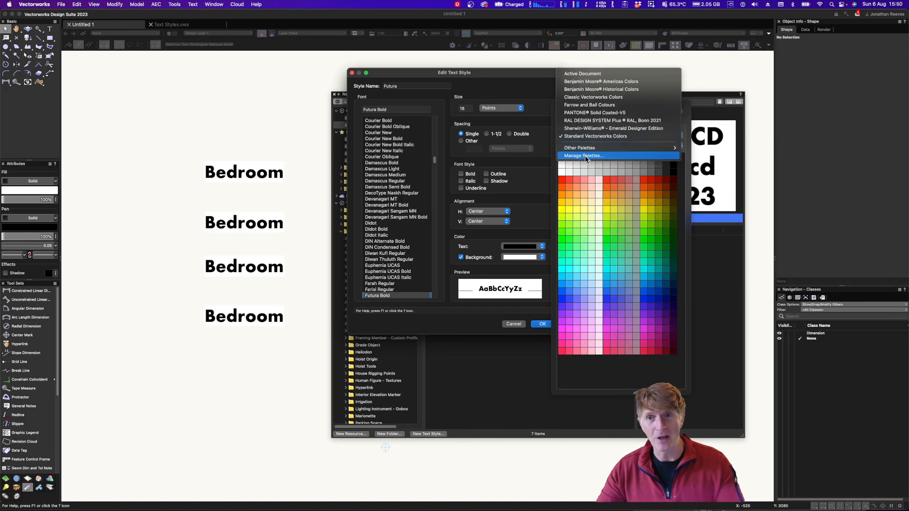
pyautogui.click(584, 155)
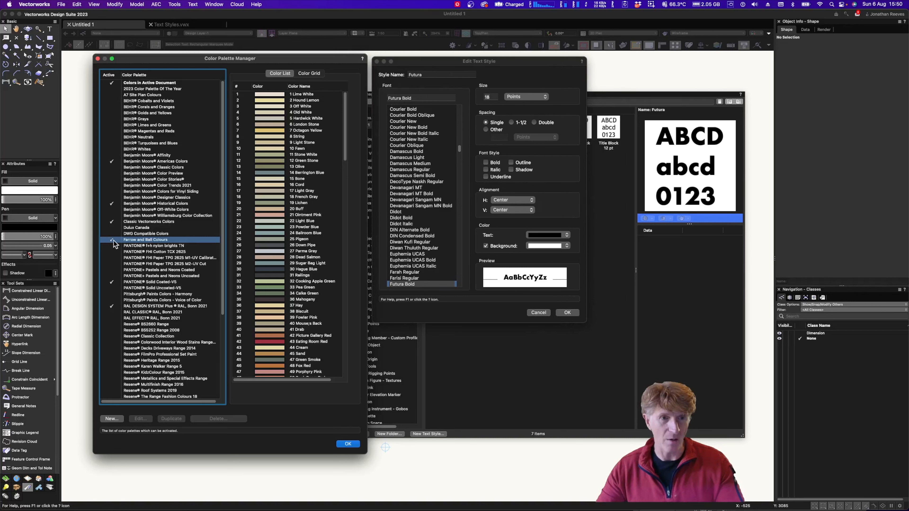
# Activate Farrow and Ball, preview the Dulux and Benjamin Moore palettes, and confirm the palette manager.
pyautogui.click(136, 227)
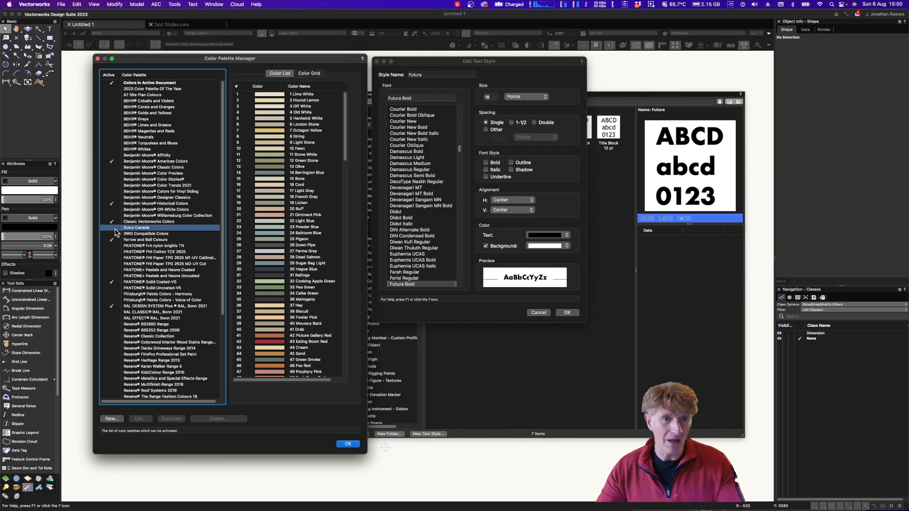
pyautogui.click(111, 227)
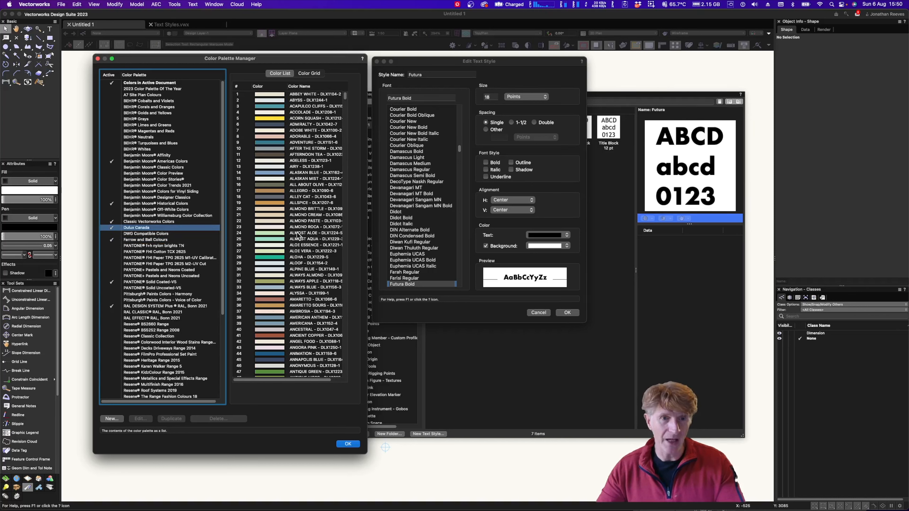
pyautogui.scroll(-3)
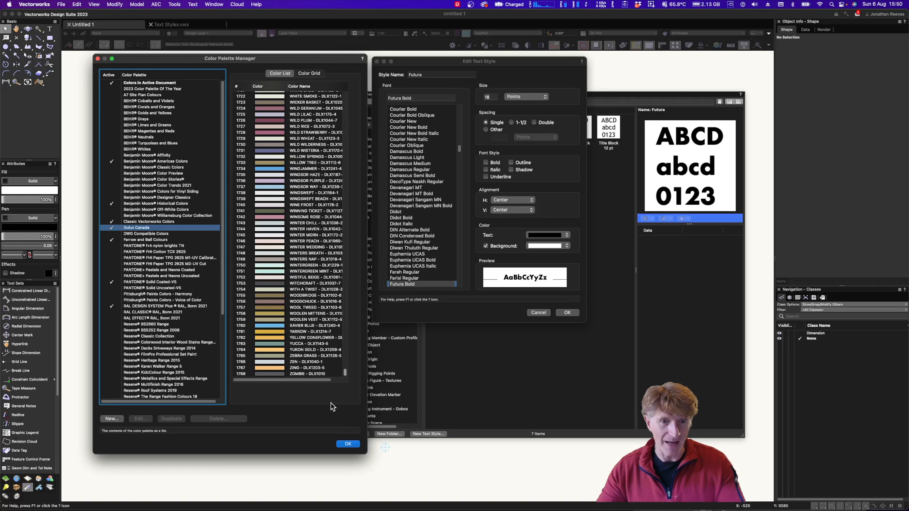
pyautogui.moveTo(313, 374)
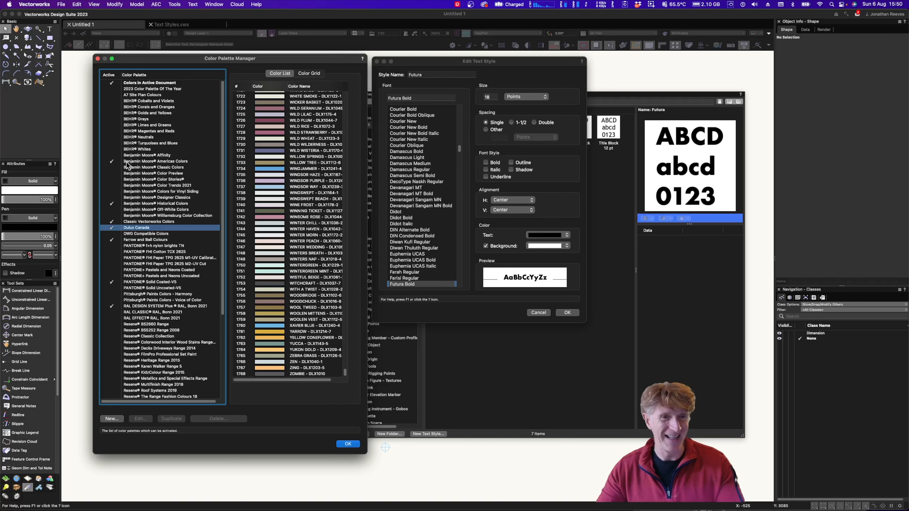
pyautogui.click(155, 161)
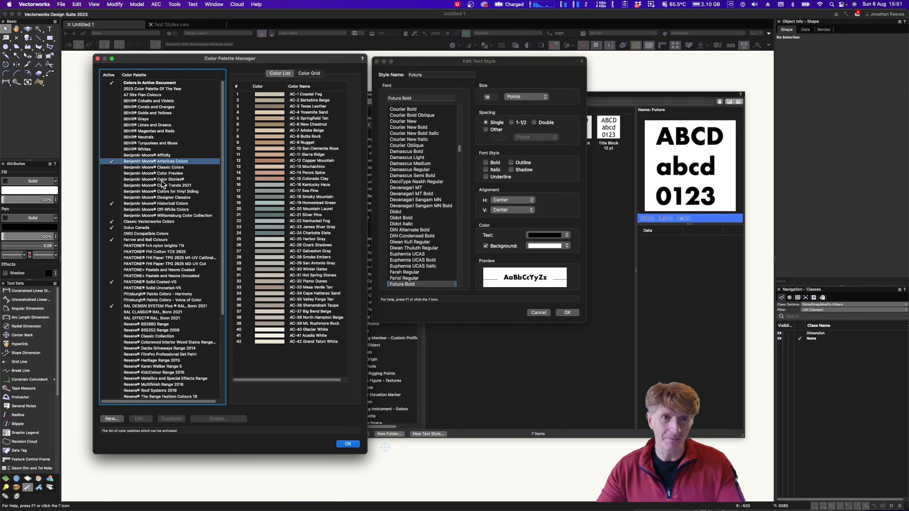
pyautogui.click(155, 203)
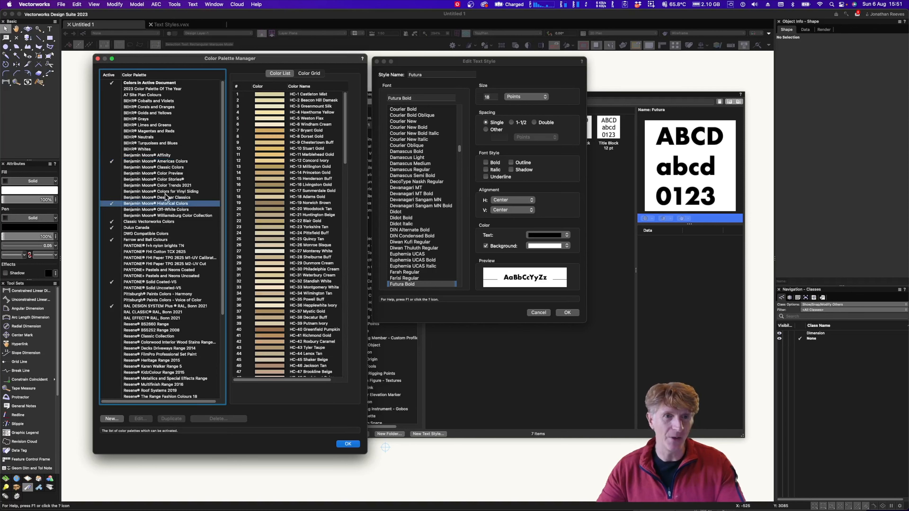
pyautogui.scroll(-3)
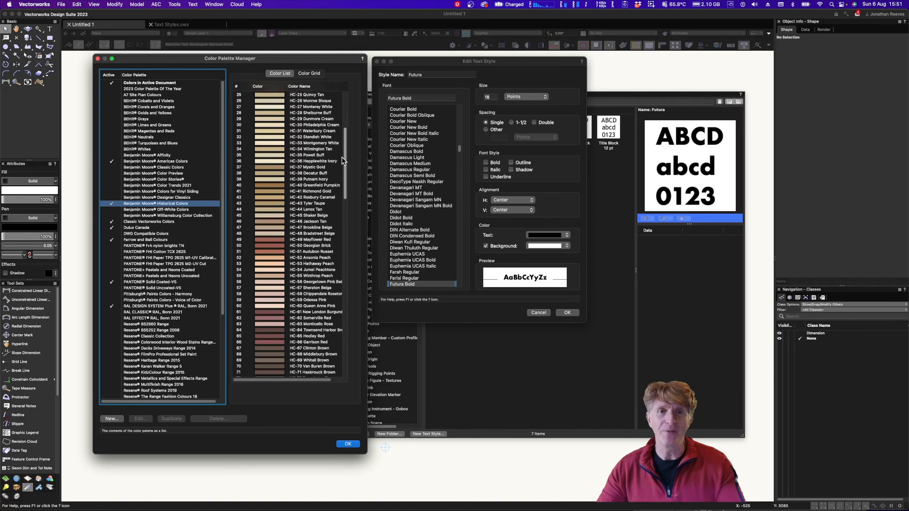
pyautogui.scroll(-3)
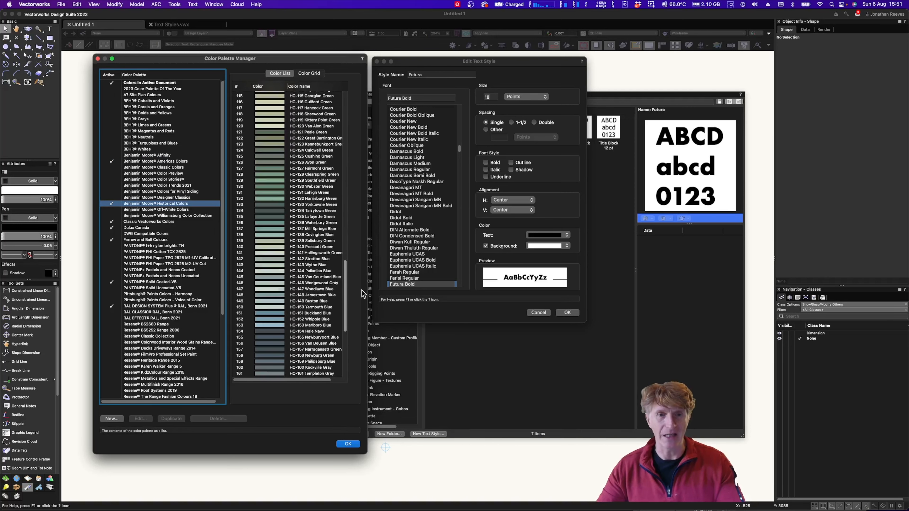
pyautogui.scroll(-3)
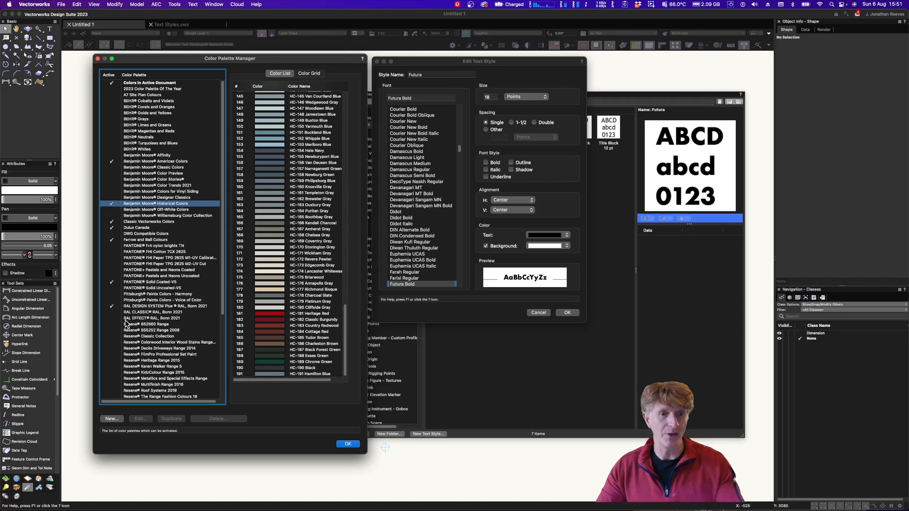
pyautogui.click(165, 306)
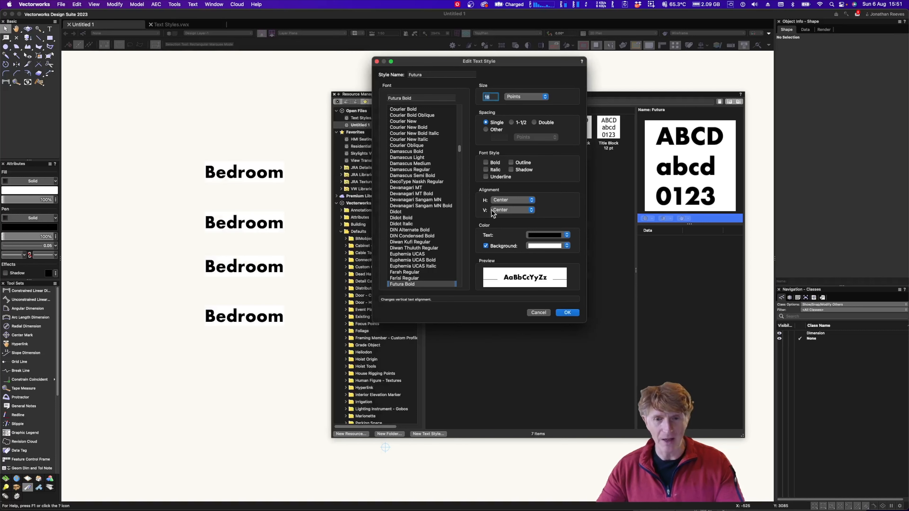
# Choose the Farrow and Ball Colours palette for the text colour and search it for 14.
pyautogui.click(545, 235)
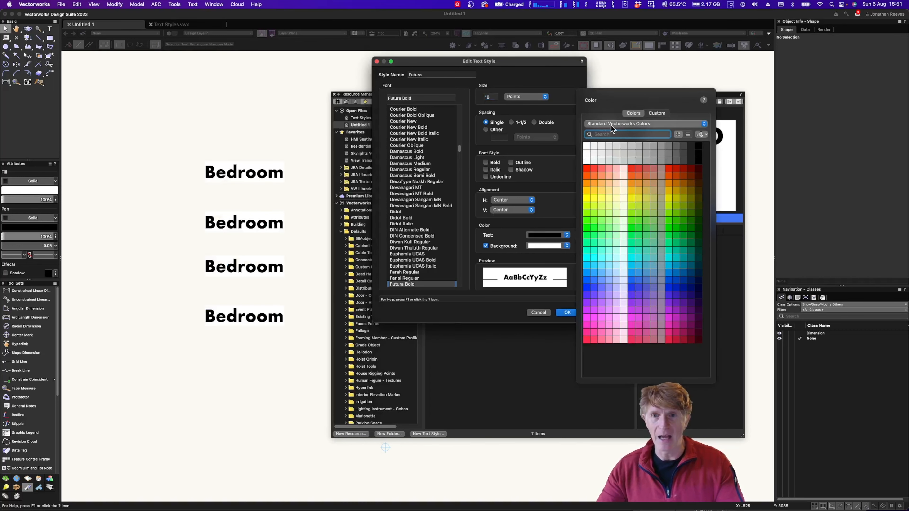
pyautogui.click(703, 125)
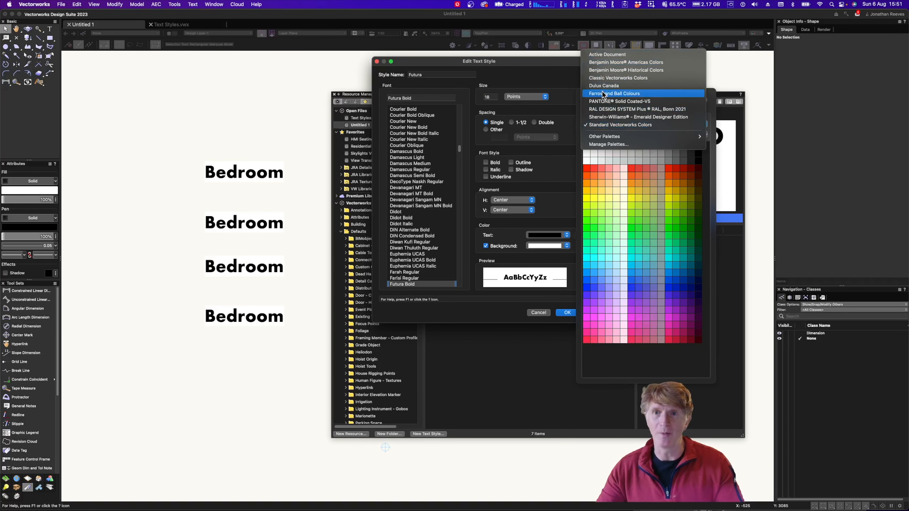
pyautogui.click(614, 94)
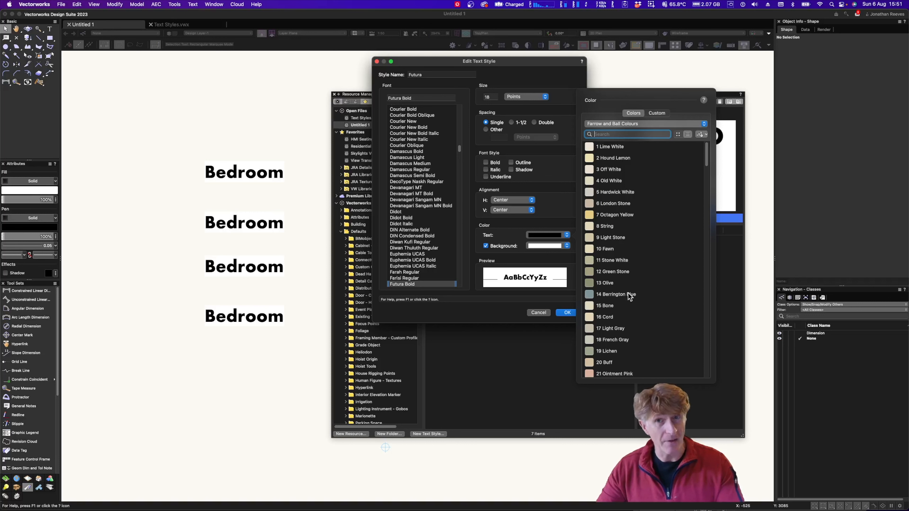
pyautogui.write('14')
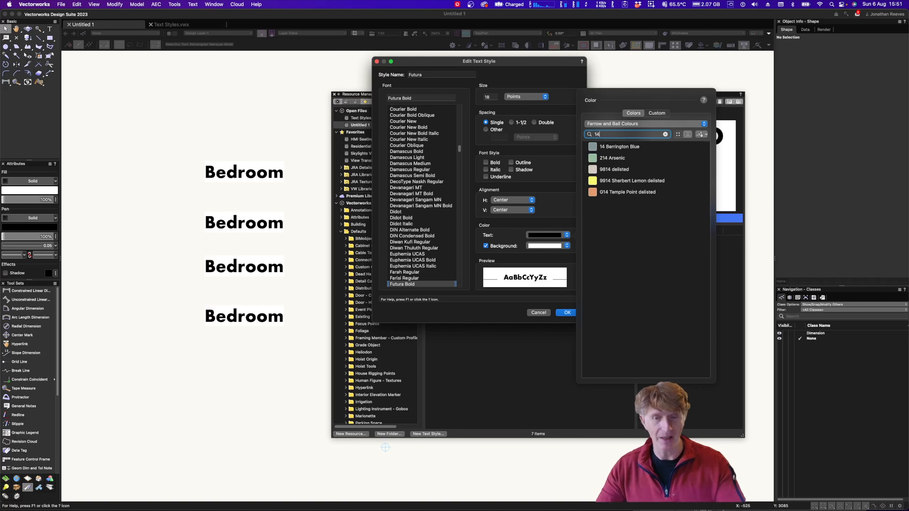
pyautogui.moveTo(639, 188)
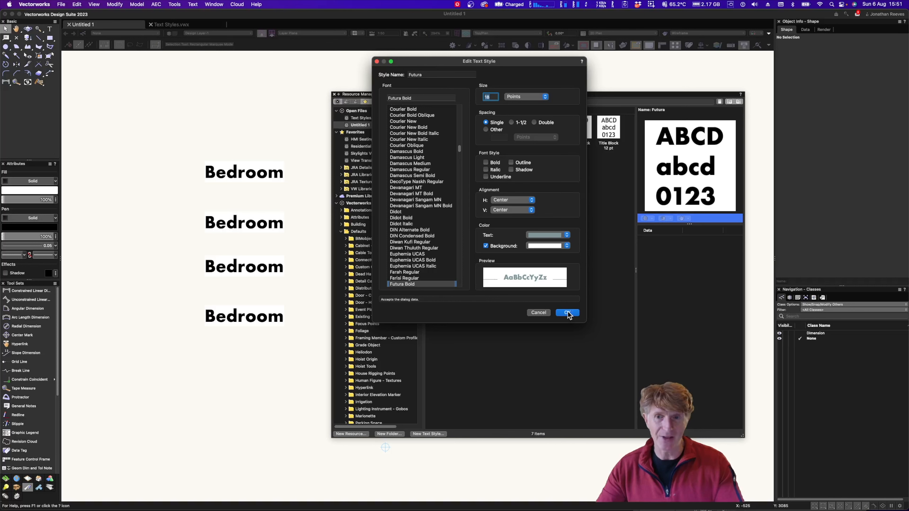
# Confirm the edited Futura style so the Bedroom labels turn Berrington Blue.
pyautogui.click(568, 312)
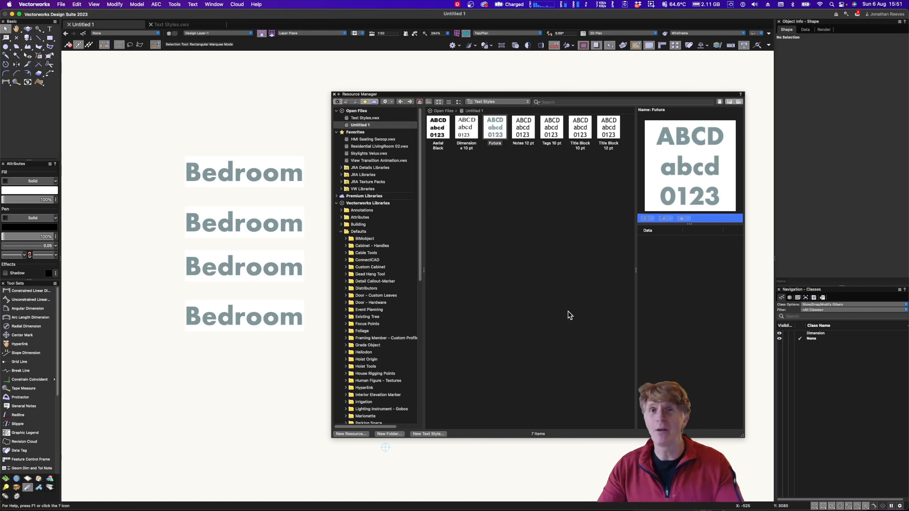
pyautogui.moveTo(338, 109)
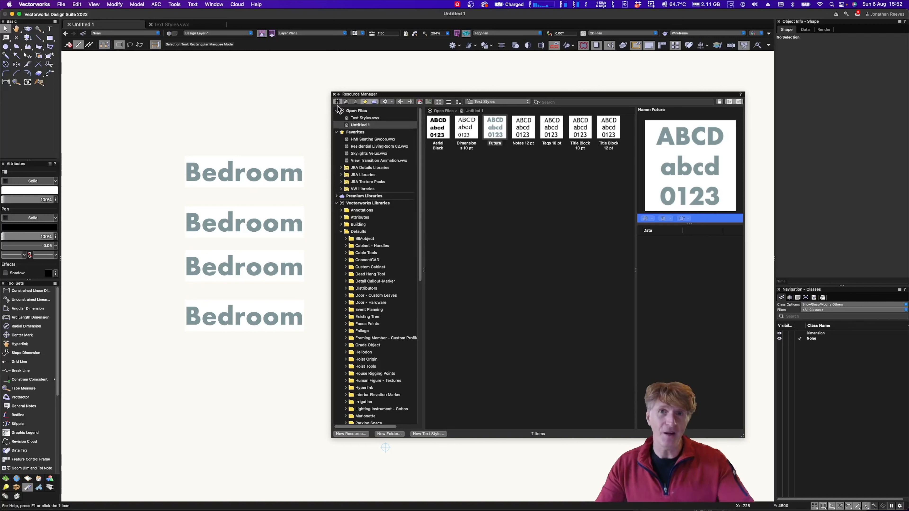
pyautogui.moveTo(255, 79)
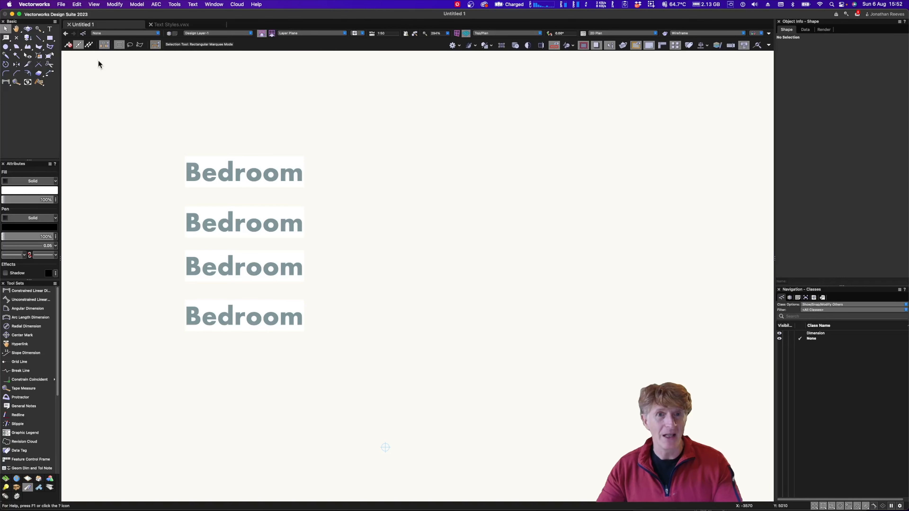
# Create the Room Names text style with centred horizontal and vertical alignment and confirm it.
pyautogui.click(49, 28)
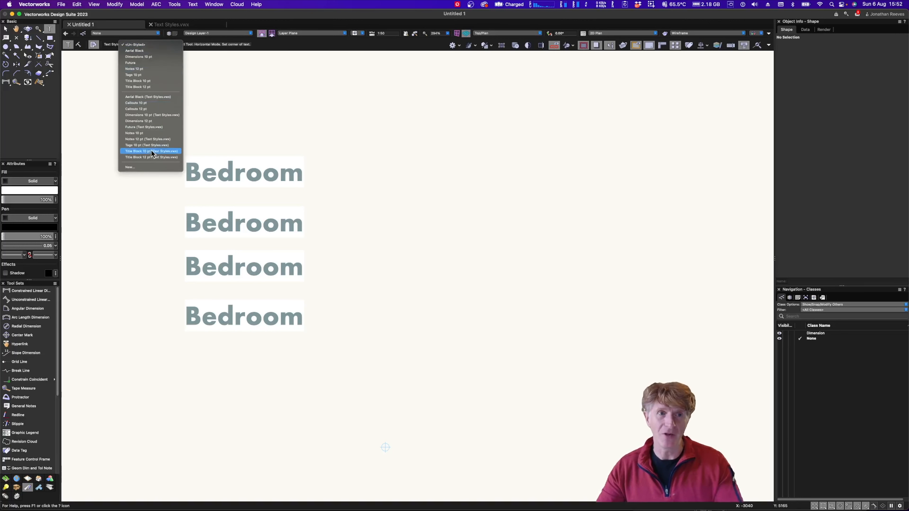
pyautogui.click(130, 167)
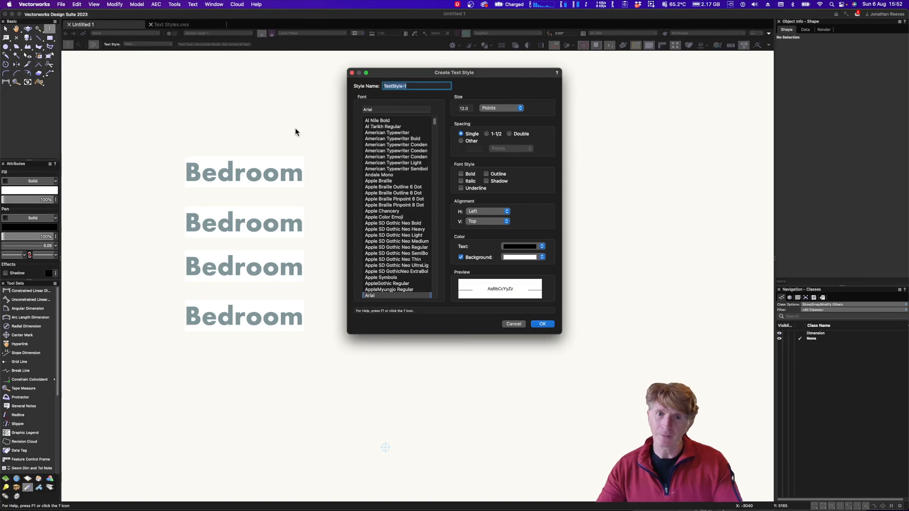
pyautogui.moveTo(454, 72); pyautogui.dragTo(499, 91)
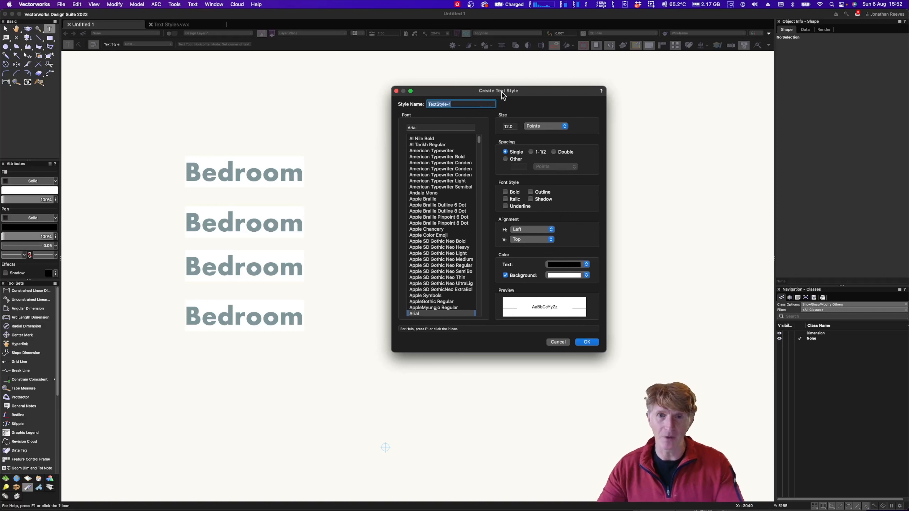
pyautogui.write('Room Names')
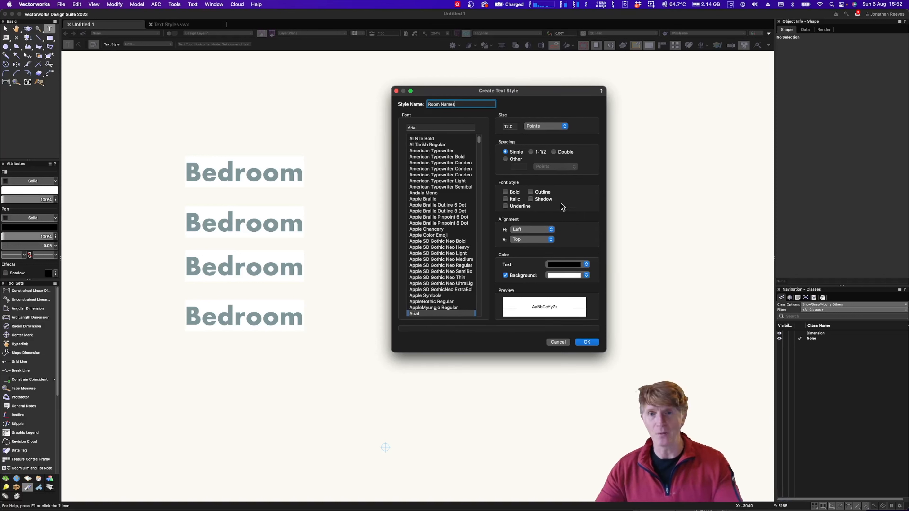
pyautogui.click(532, 230)
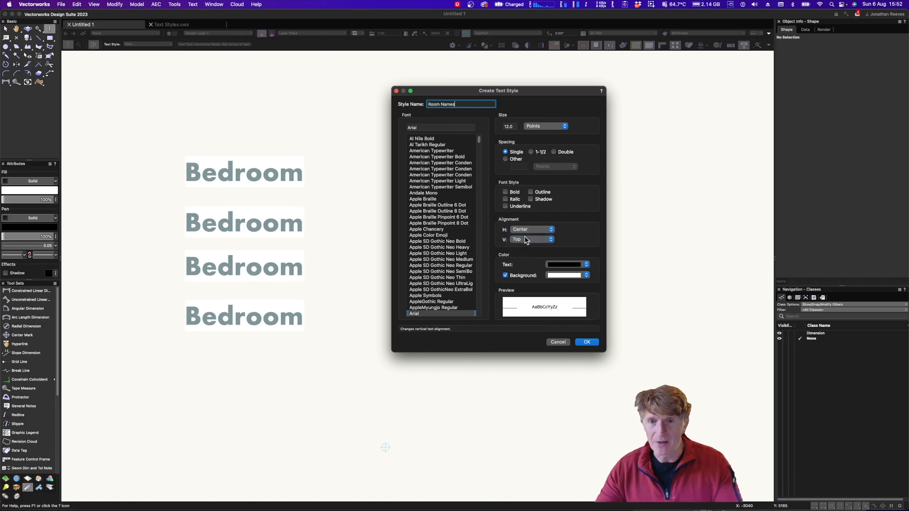
pyautogui.click(531, 239)
pyautogui.write('24')
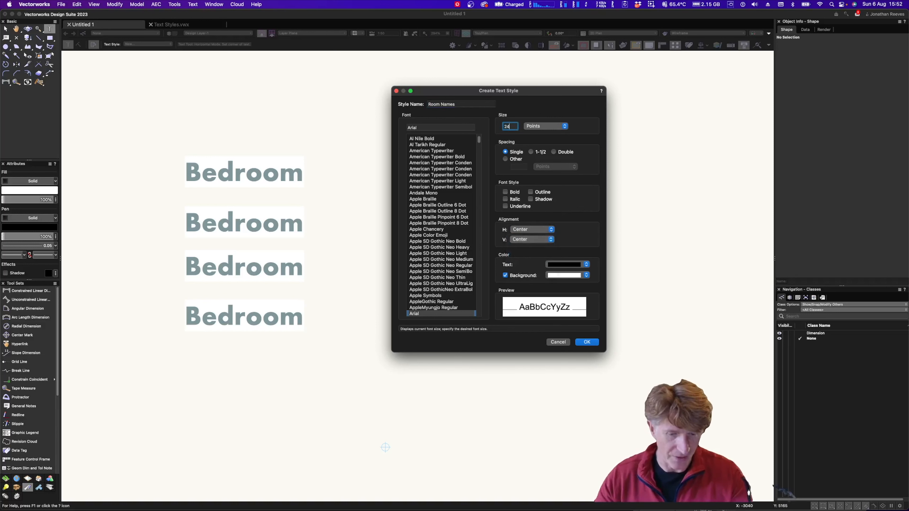
pyautogui.click(587, 342)
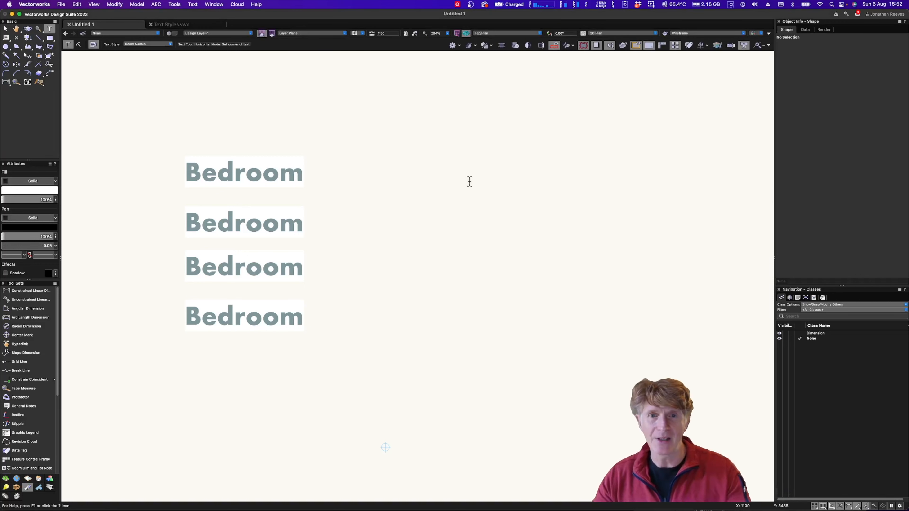
# Place Living and Kitchen labels on the drawing in the Room Names style.
pyautogui.write('Living')
pyautogui.write('Ki')
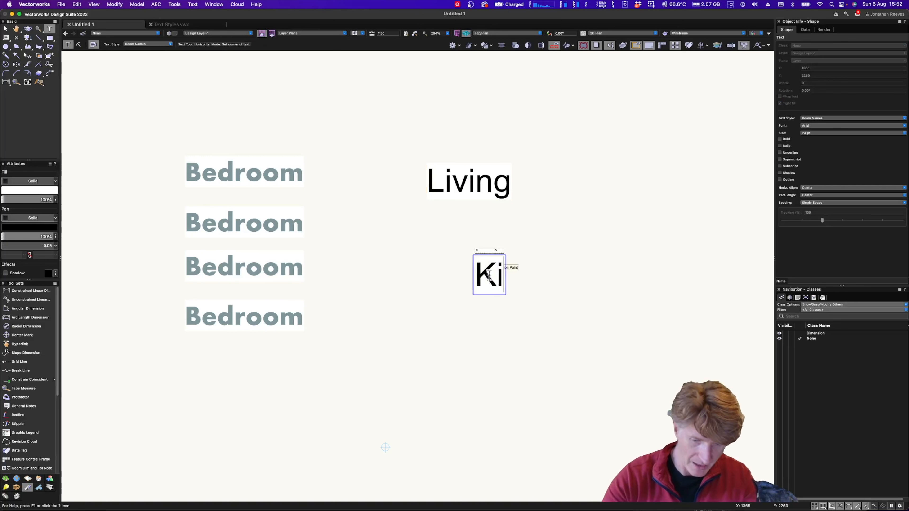
pyautogui.write('tchen')
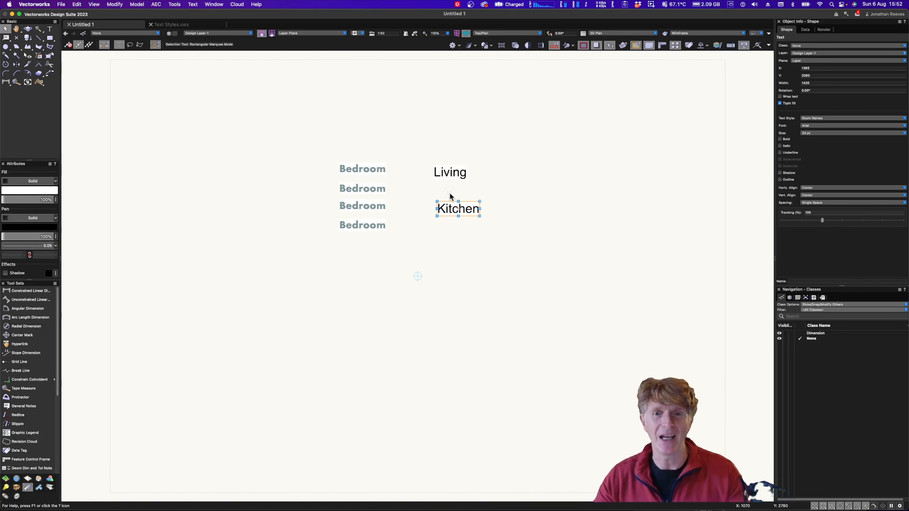
pyautogui.moveTo(485, 171)
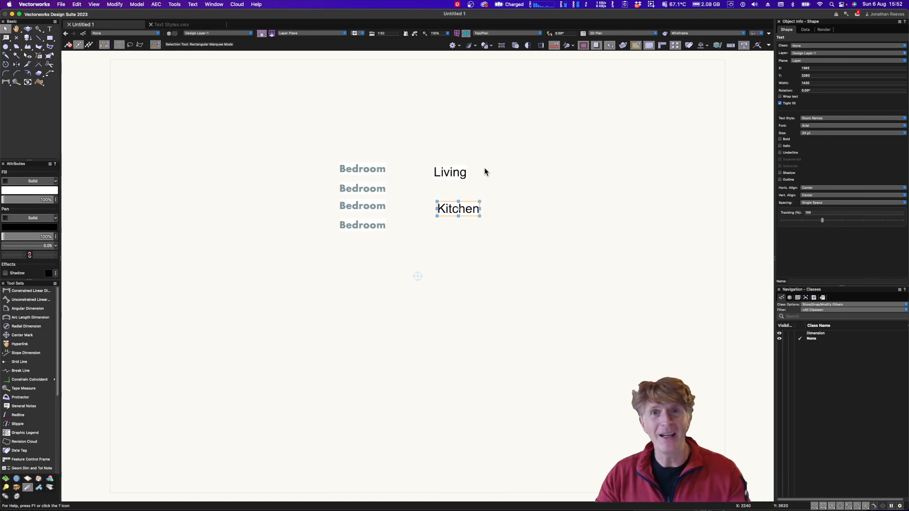
pyautogui.moveTo(491, 157)
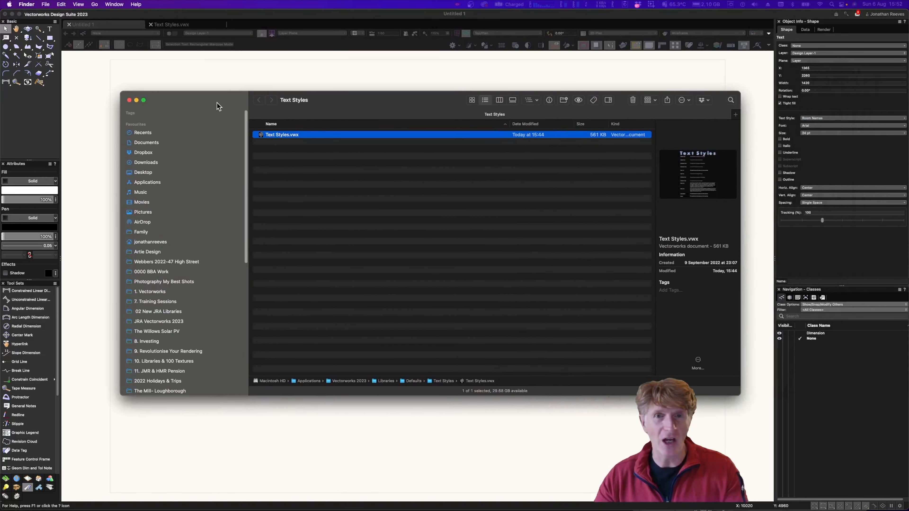
# Open Text Styles.vwx from the Vectorworks Defaults Text Styles folder.
pyautogui.click(531, 100)
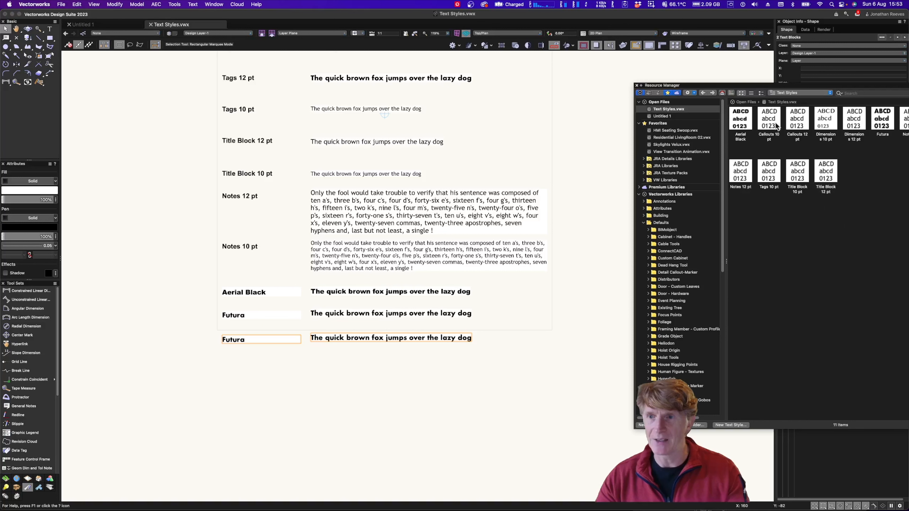
# Browse Untitled 1's styles to bring Room Names into Text Styles.vwx and check the Text Style list.
pyautogui.click(662, 116)
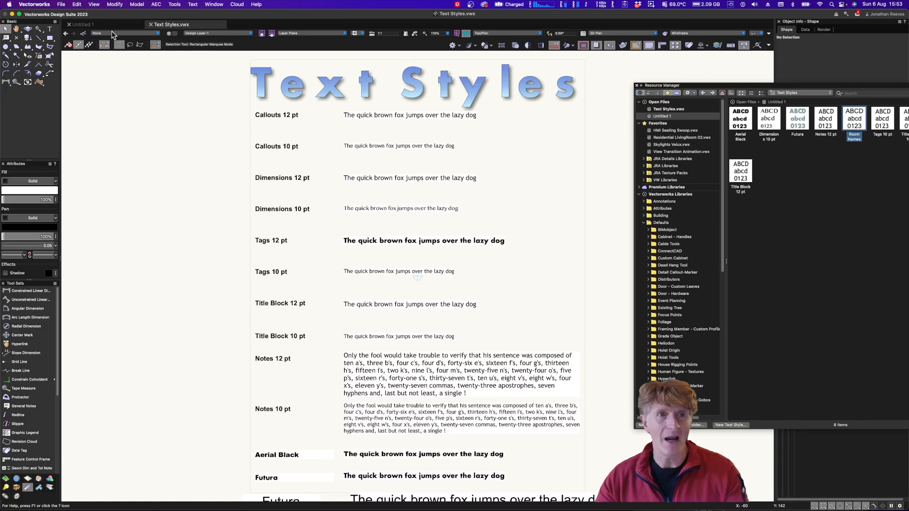
pyautogui.click(49, 29)
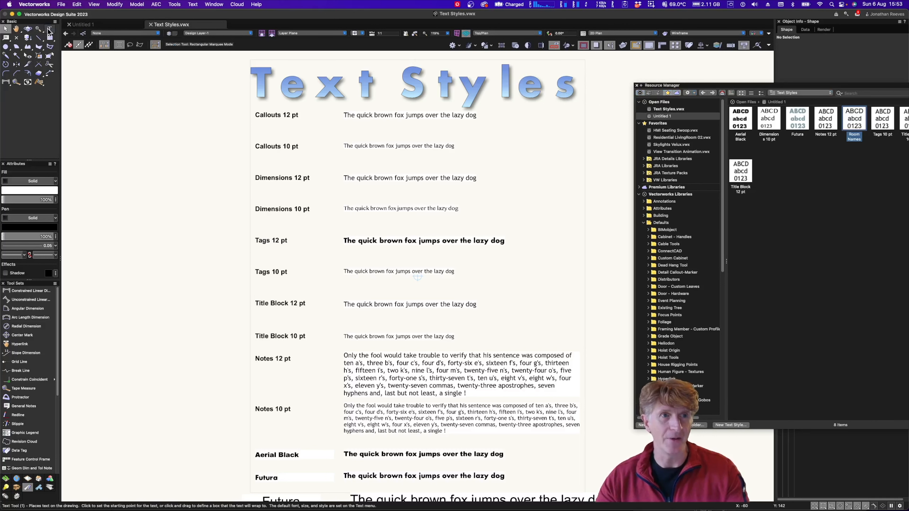
pyautogui.click(171, 45)
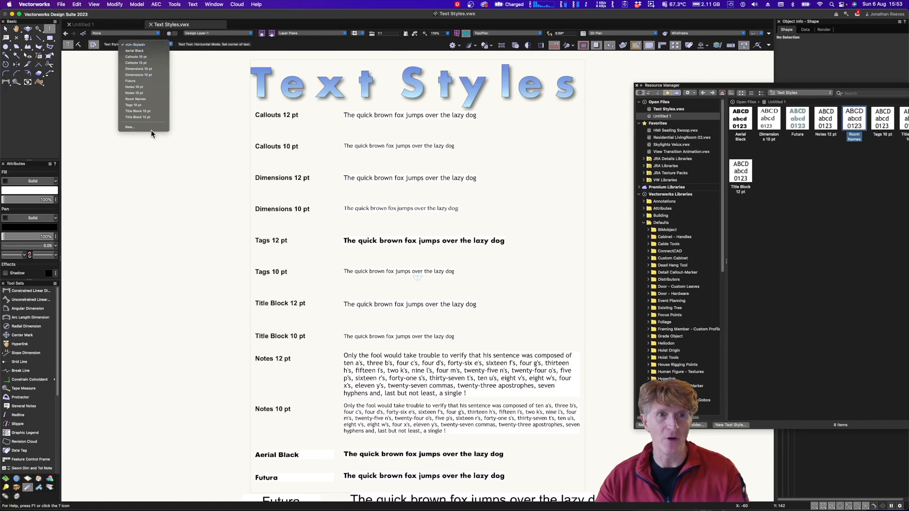